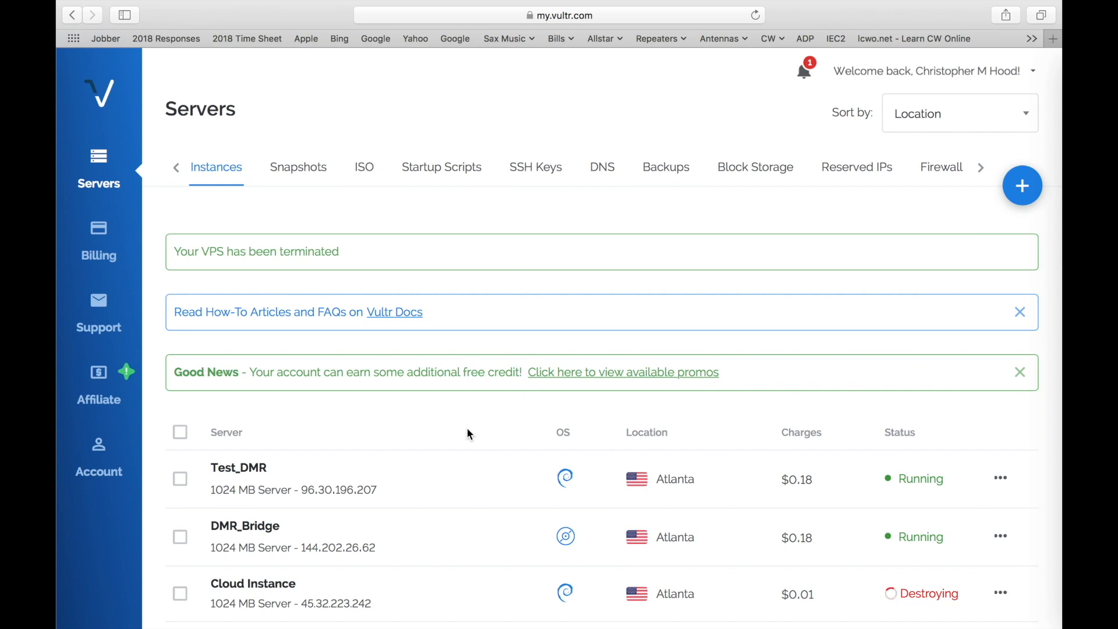
Start a new Vultr server deployment with Atlanta as the server location
scroll("down", 3)
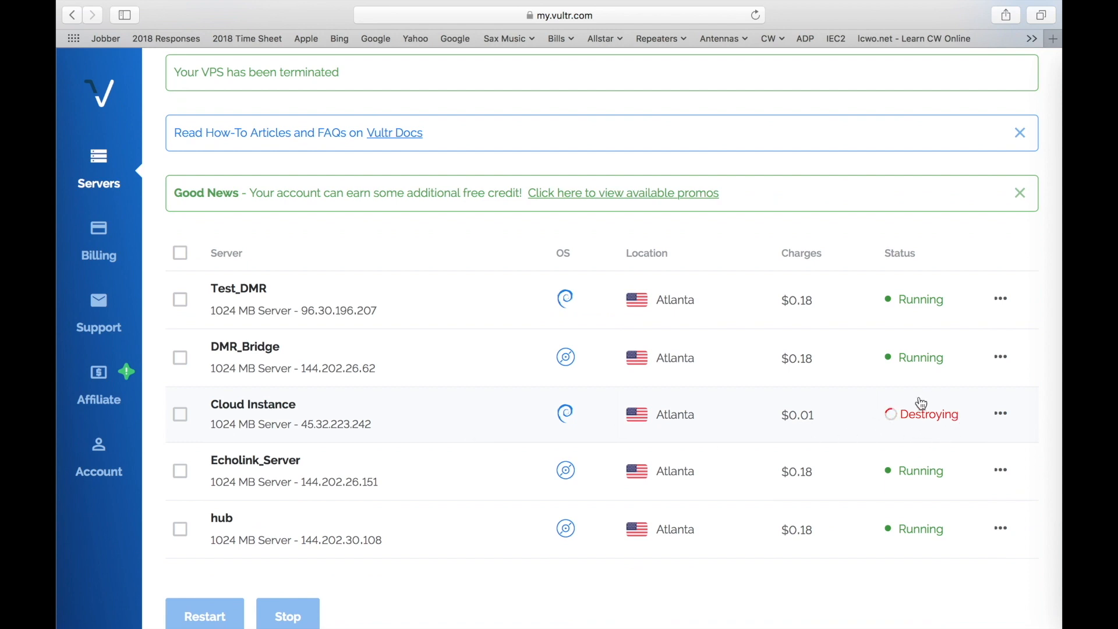
mouse_move(402, 397)
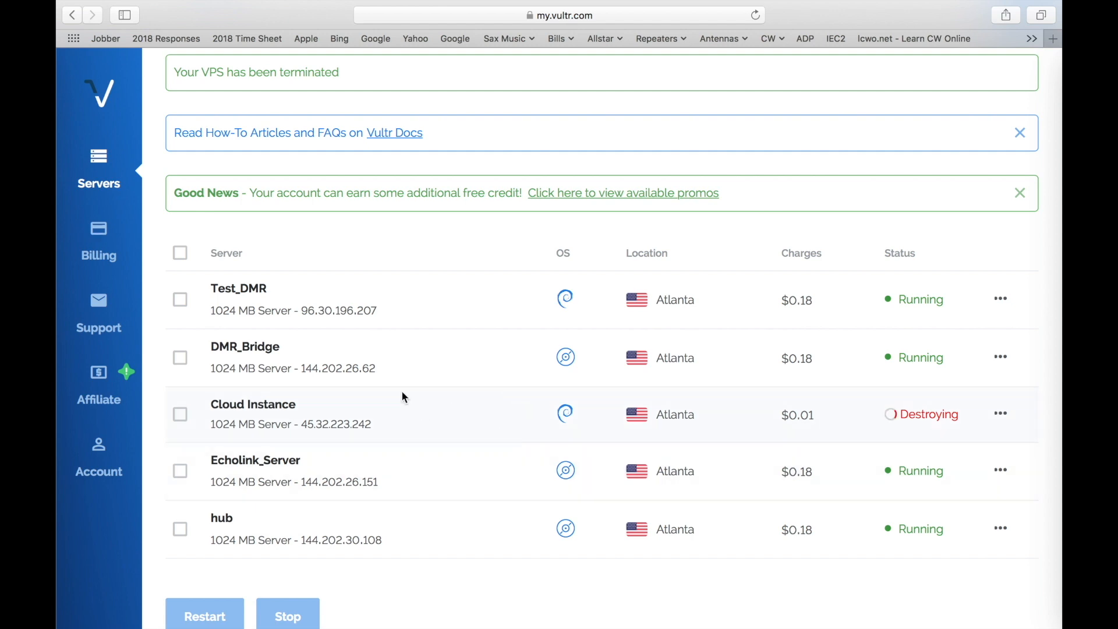
mouse_move(266, 415)
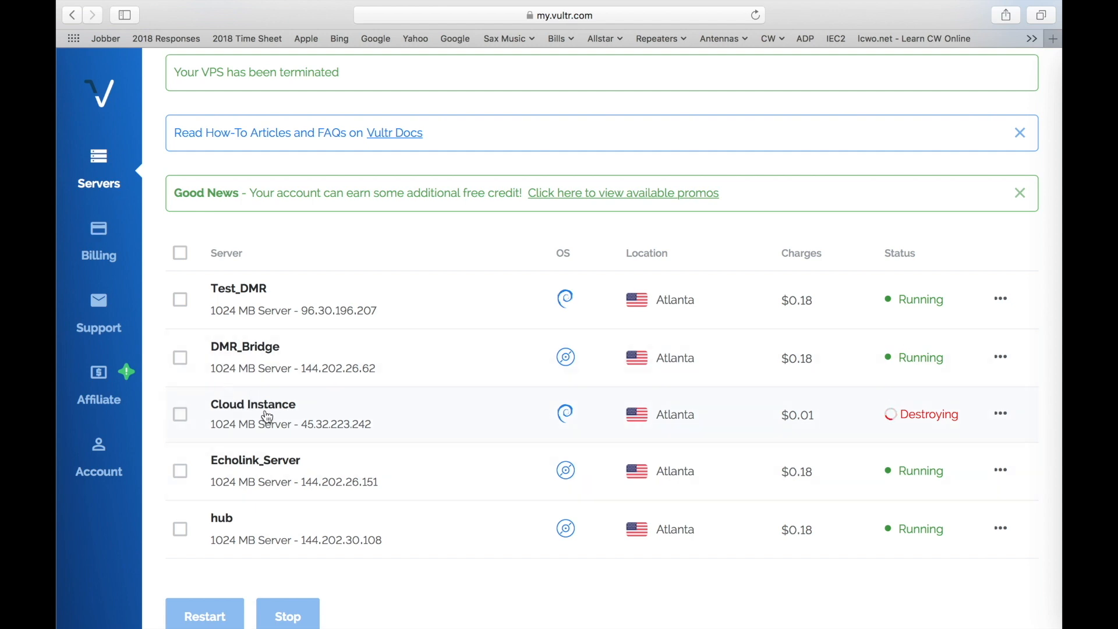
scroll("down", 3)
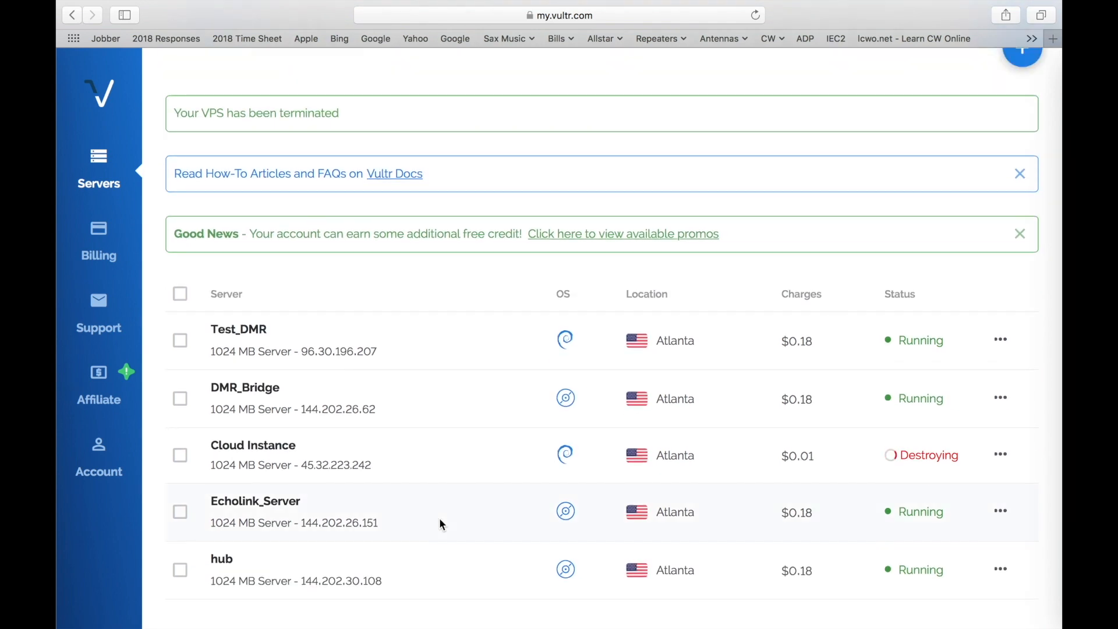
mouse_move(573, 231)
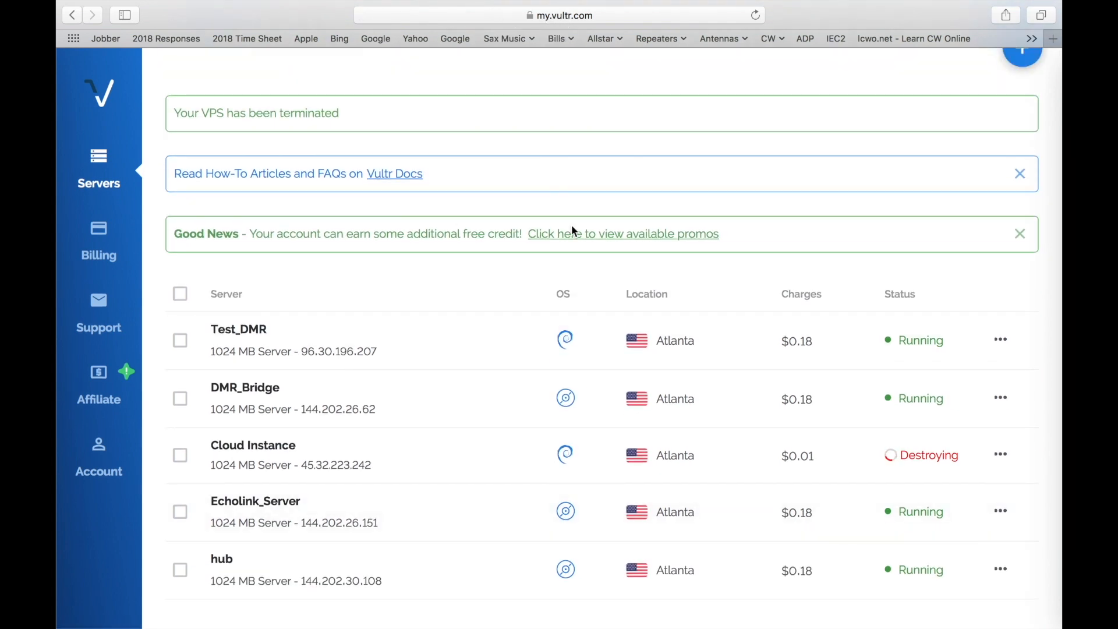
scroll("up", 3)
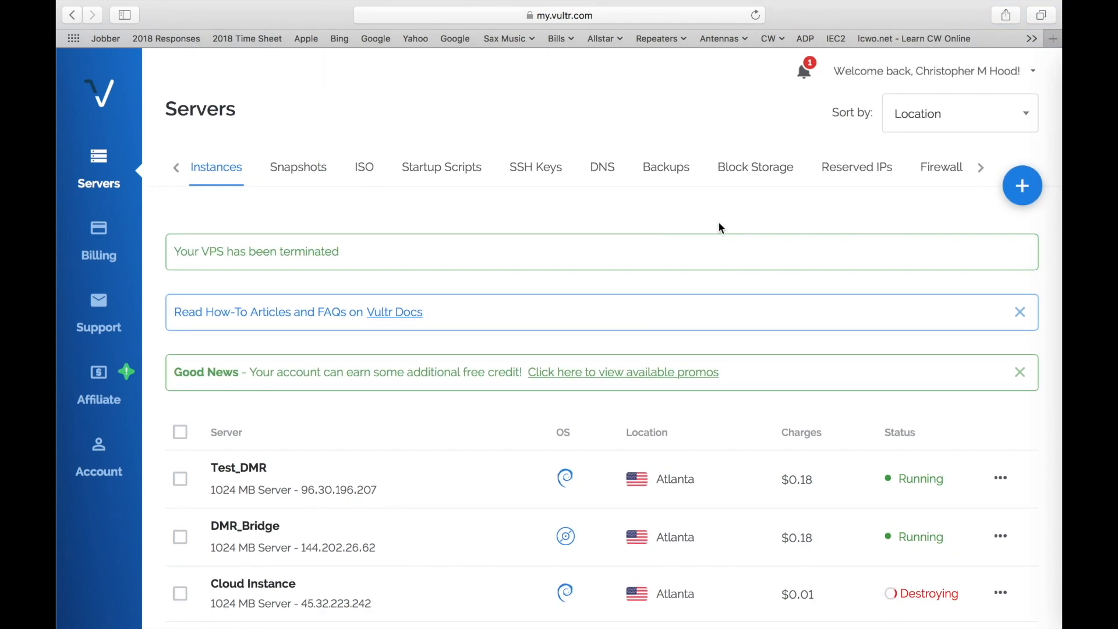
mouse_move(1022, 185)
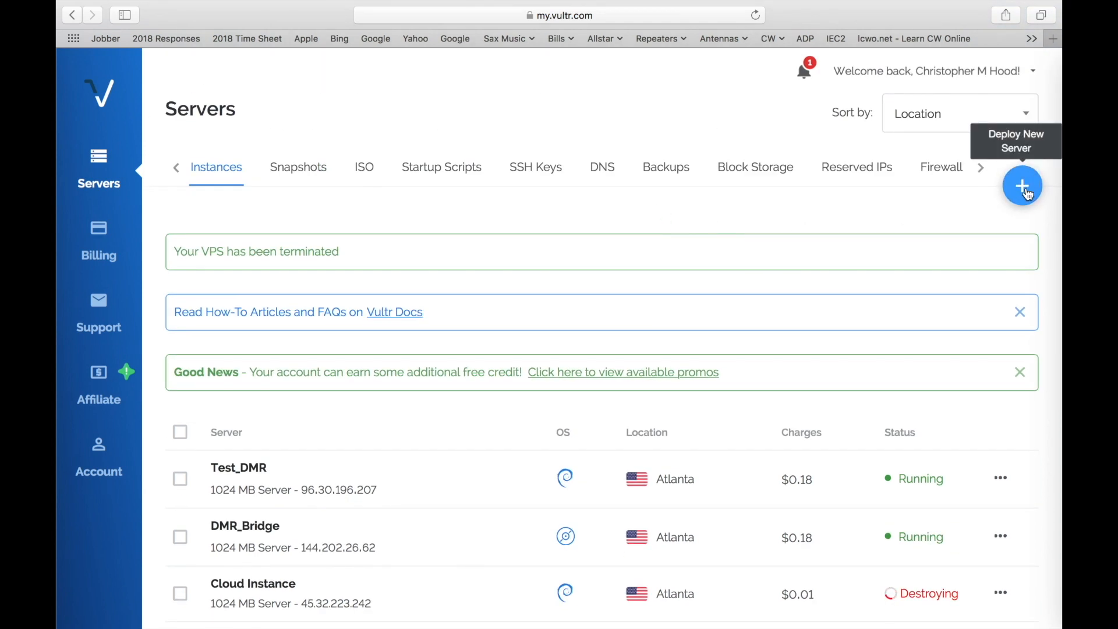
left_click(1022, 185)
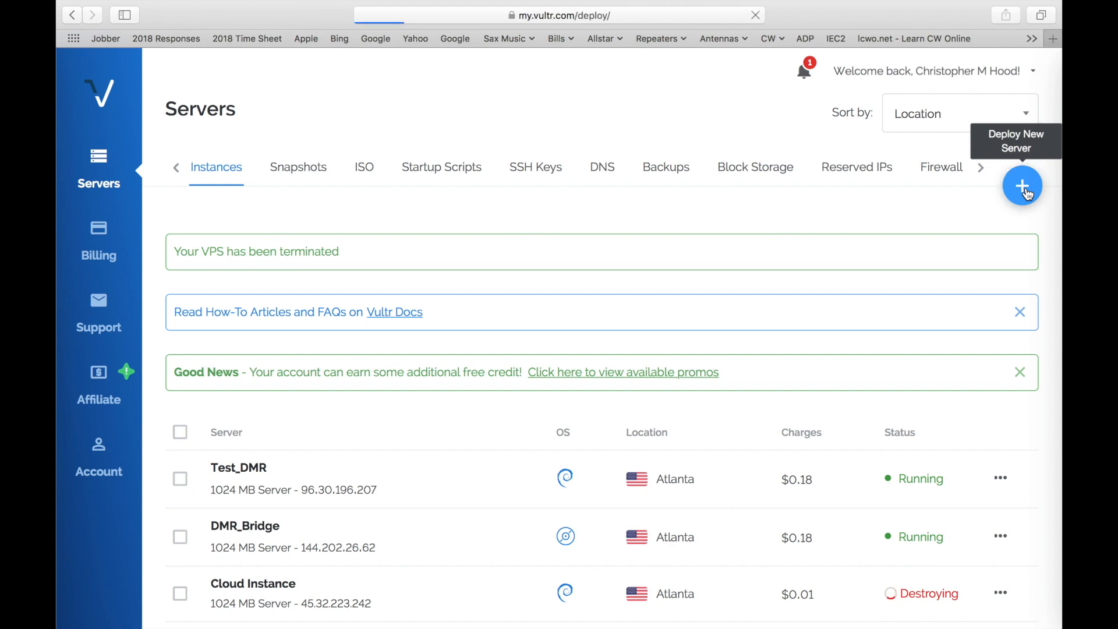
left_click(1021, 186)
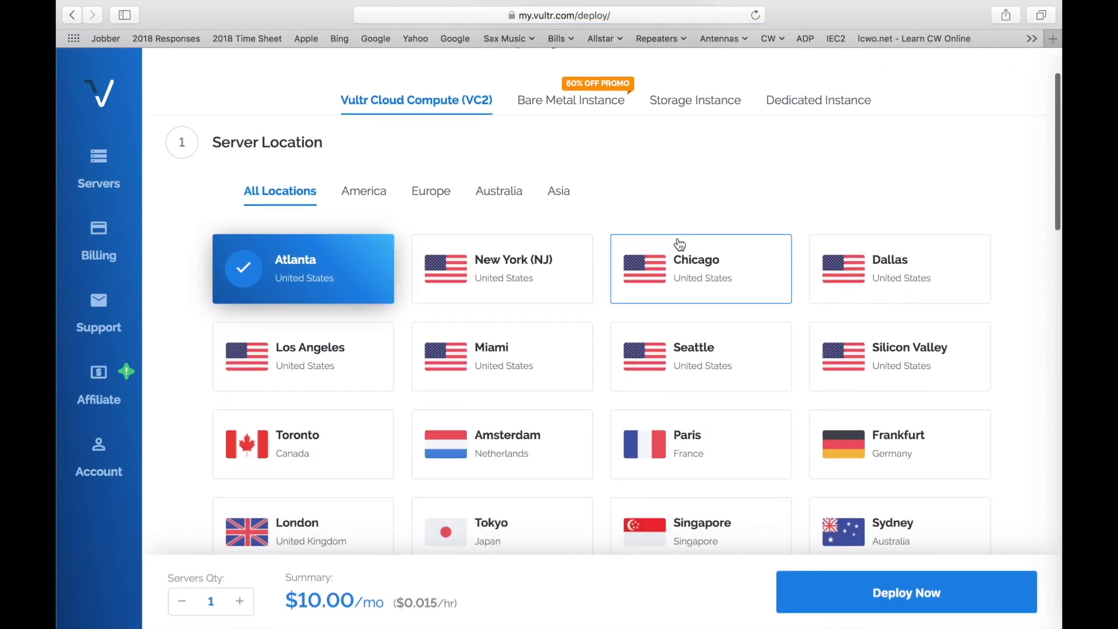
mouse_move(310, 268)
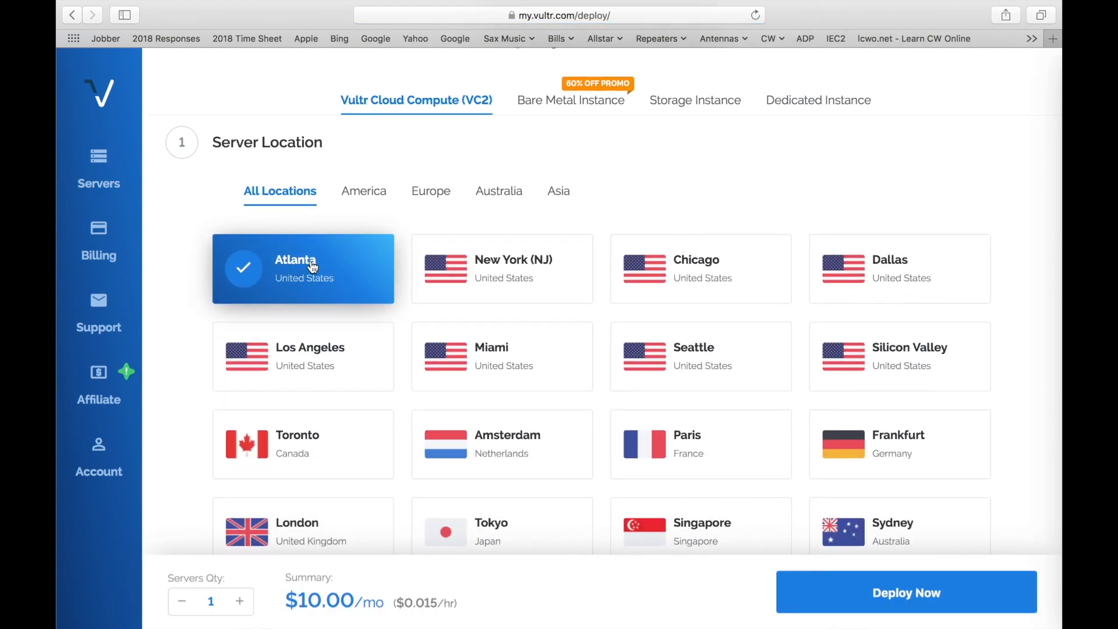
Choose Debian 9 x64 as the server's operating system
scroll("down", 3)
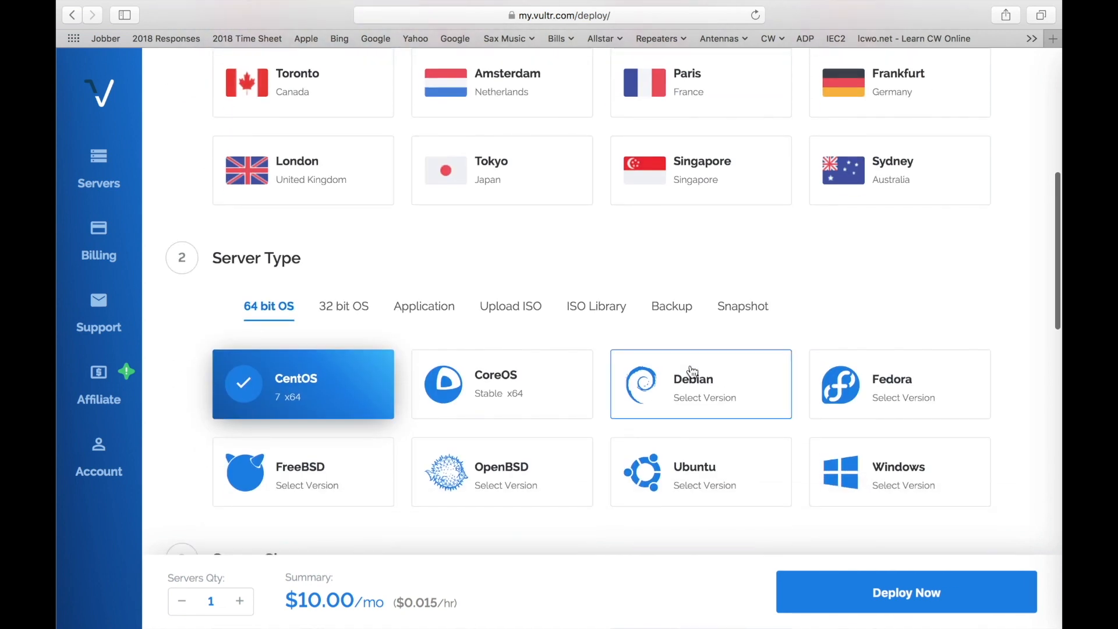
left_click(700, 383)
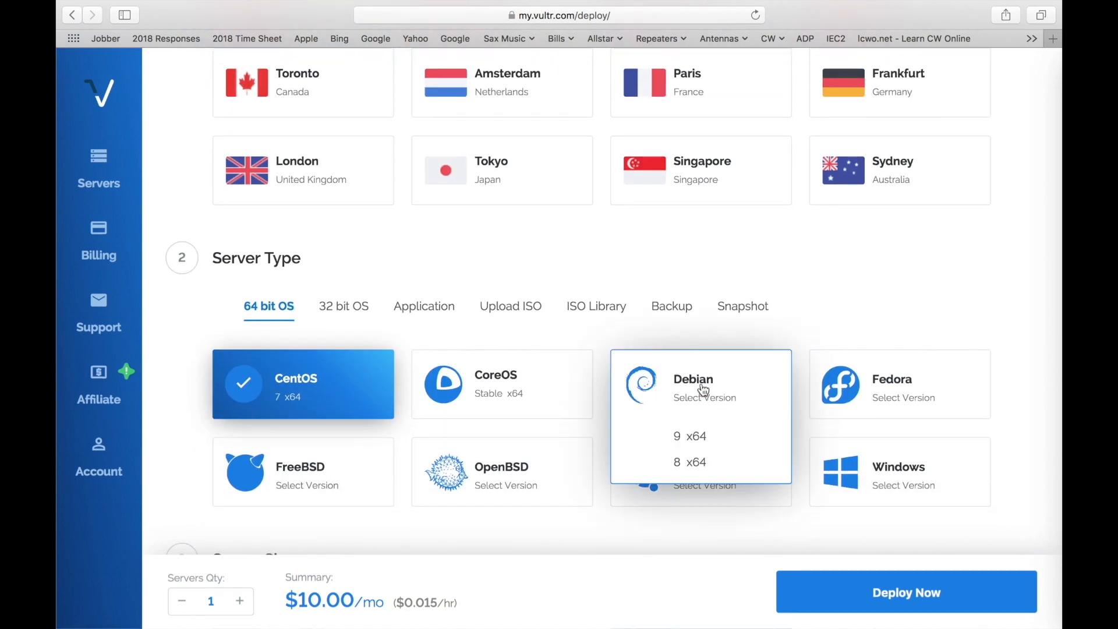
left_click(689, 436)
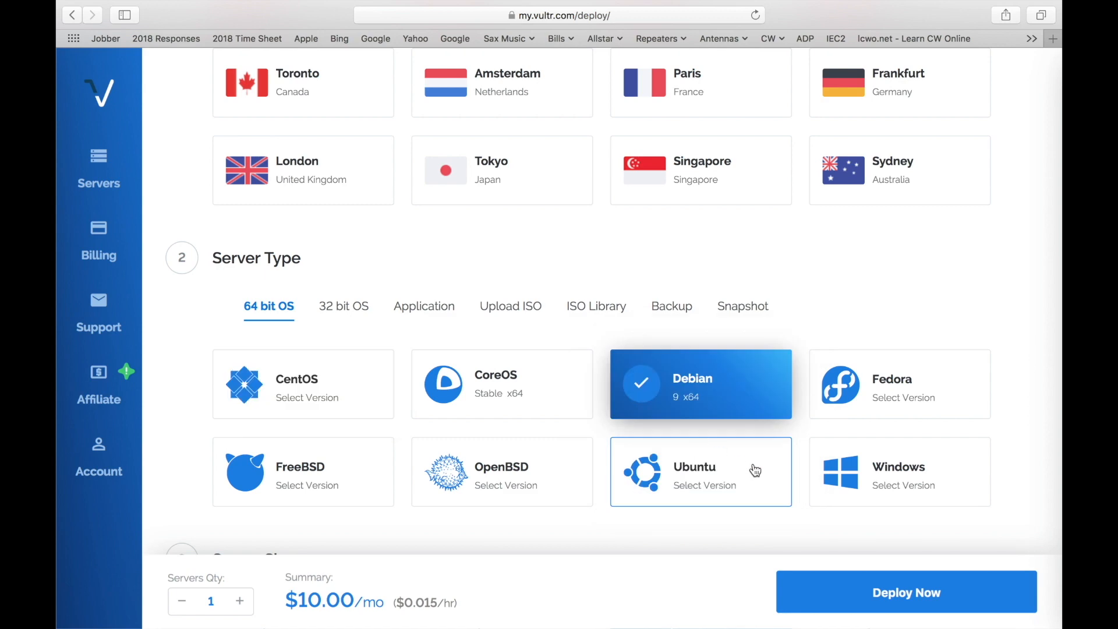
Leave the $5/mo 1 CPU / 1024MB plan selected and move down to the hostname fields
scroll("down", 3)
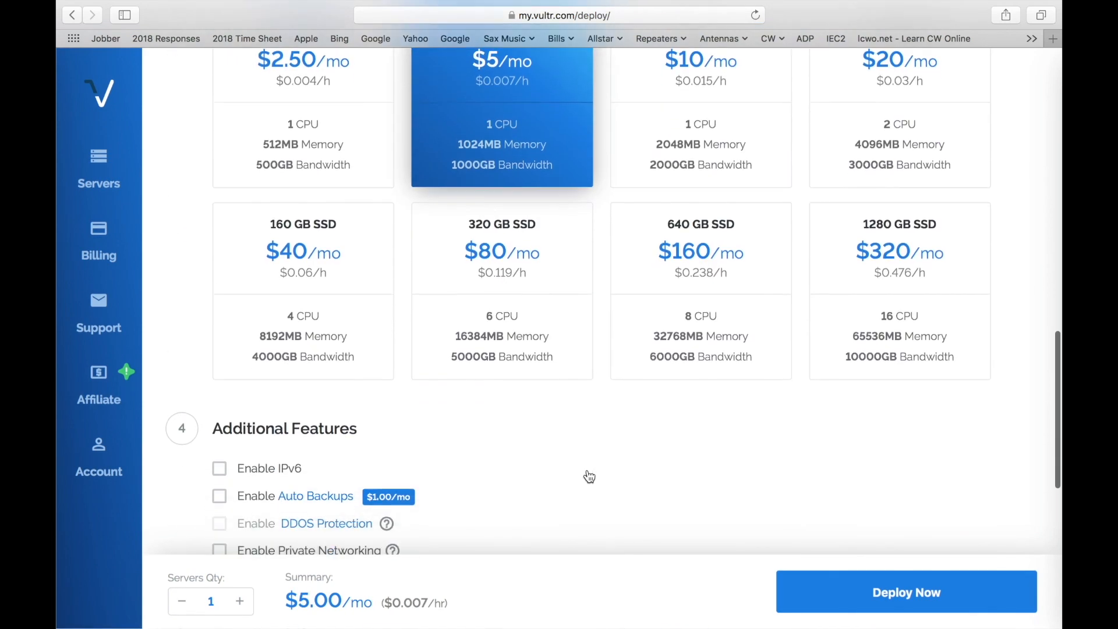
scroll("down", 3)
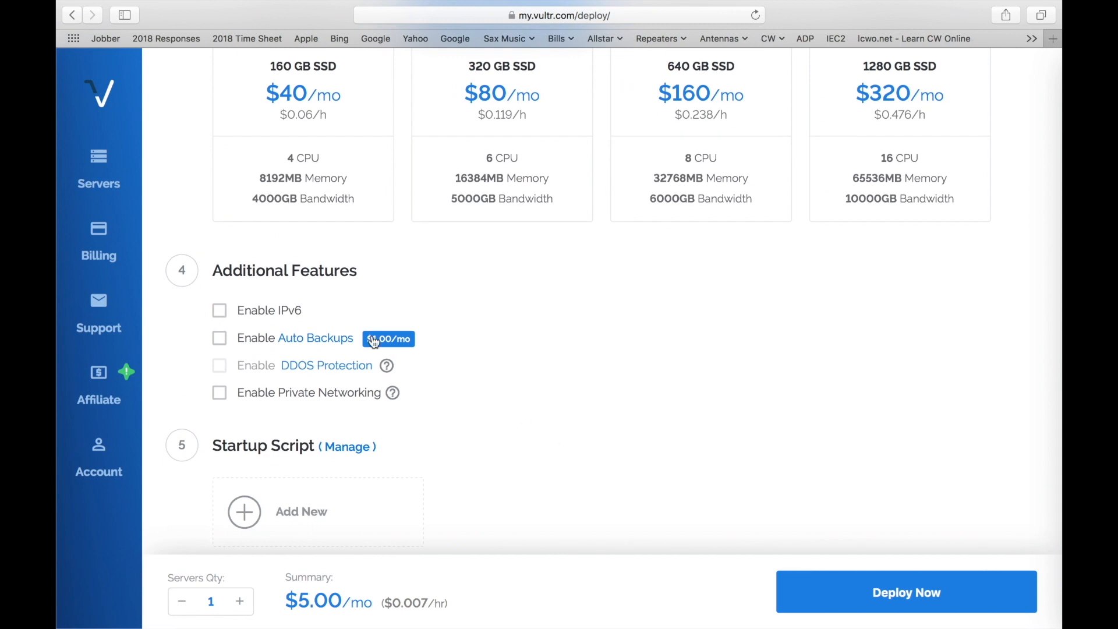
mouse_move(457, 469)
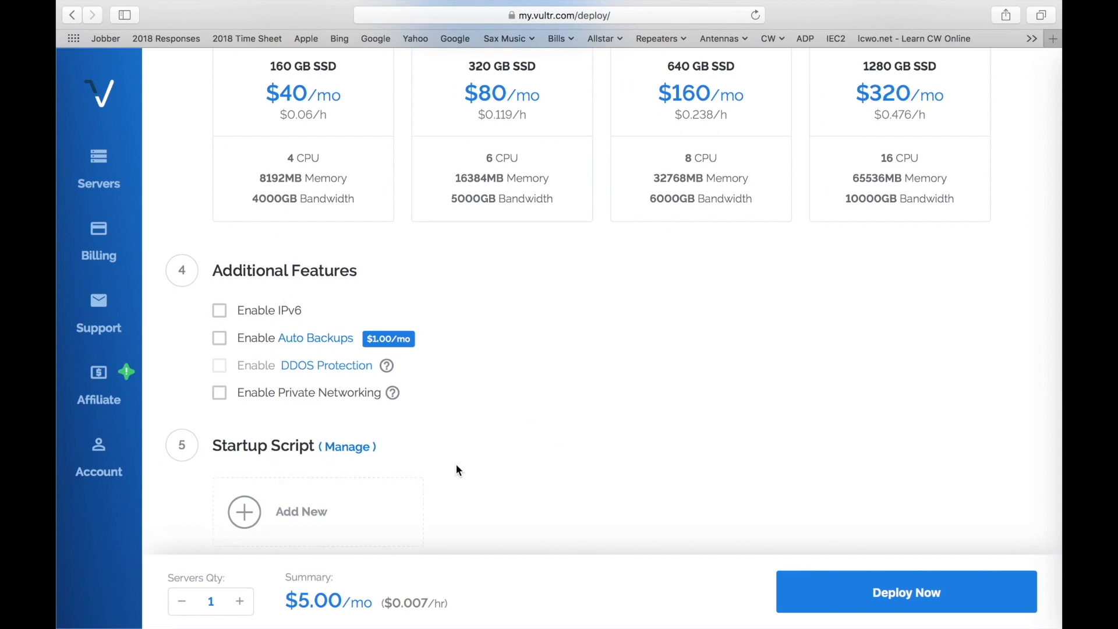
scroll("down", 3)
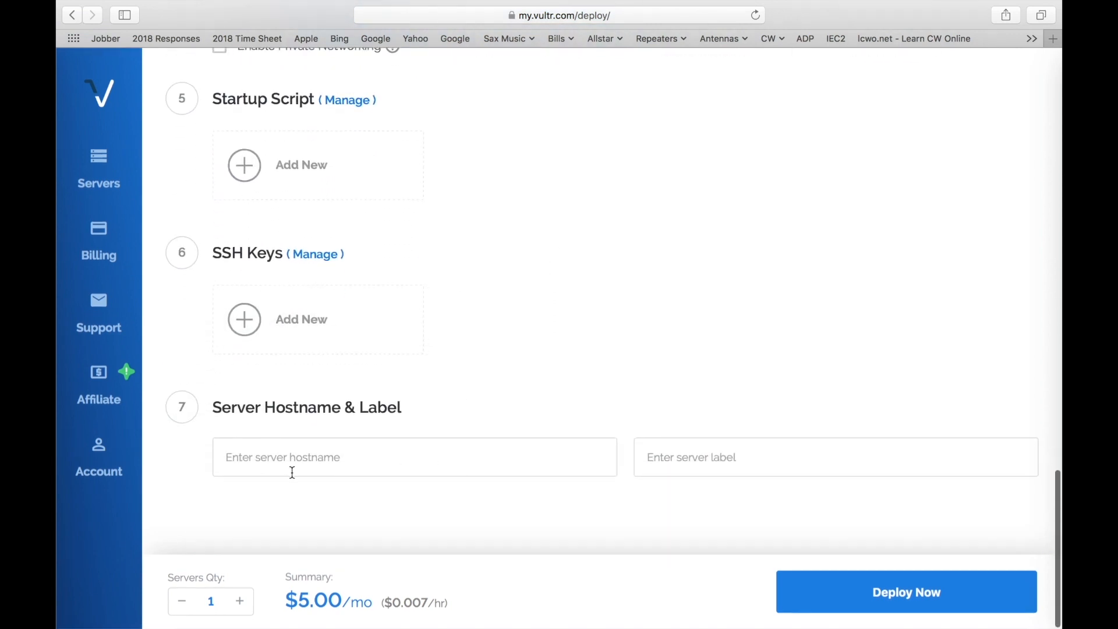
Name the server DMRvideo as hostname and label, then deploy it
left_click(413, 457)
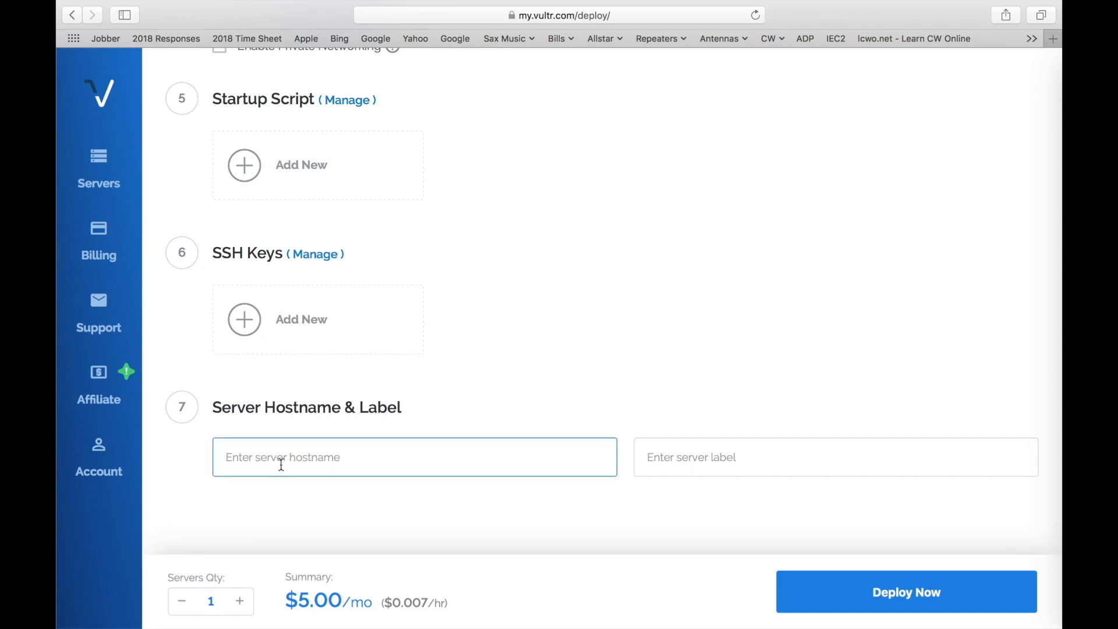
type("DMR")
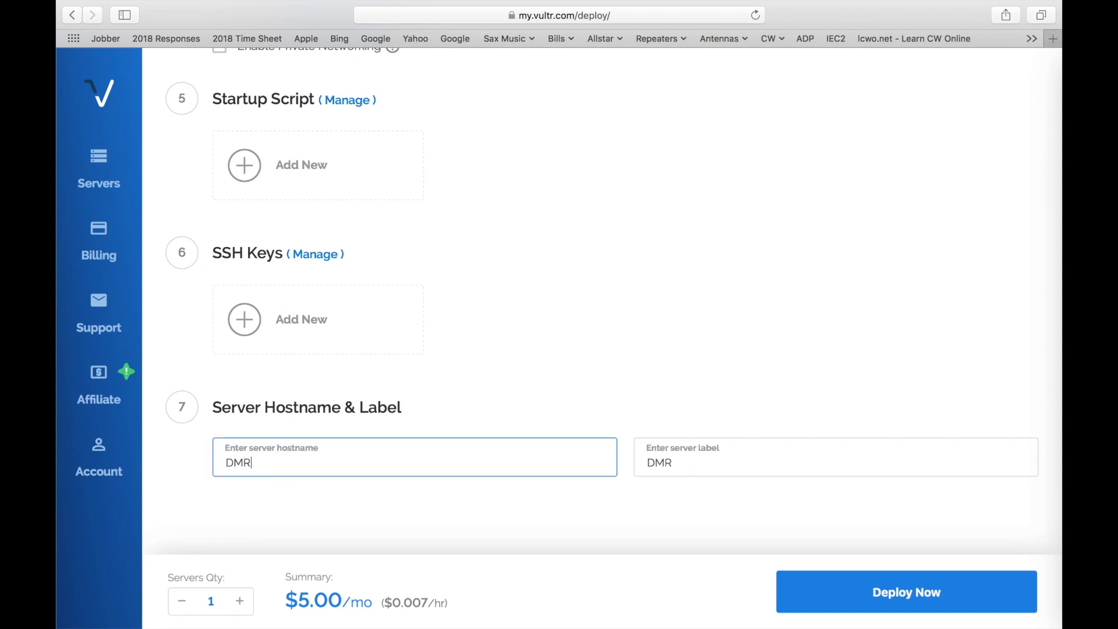
type("video")
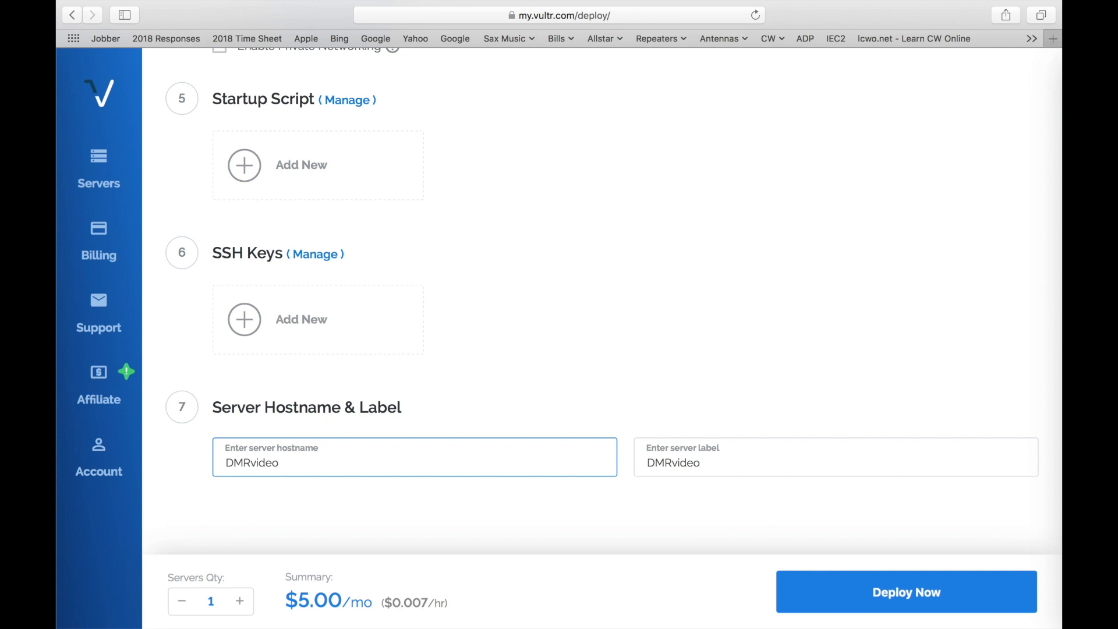
left_click(906, 592)
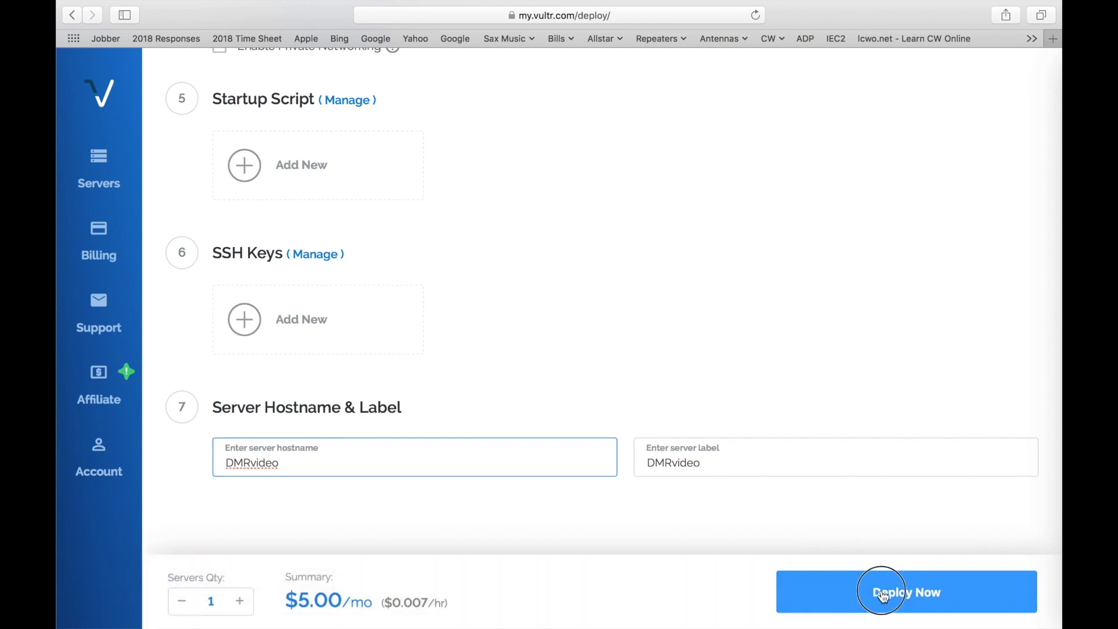
Wait for DMRvideo to show Running on the Servers page and view its details
left_click(906, 591)
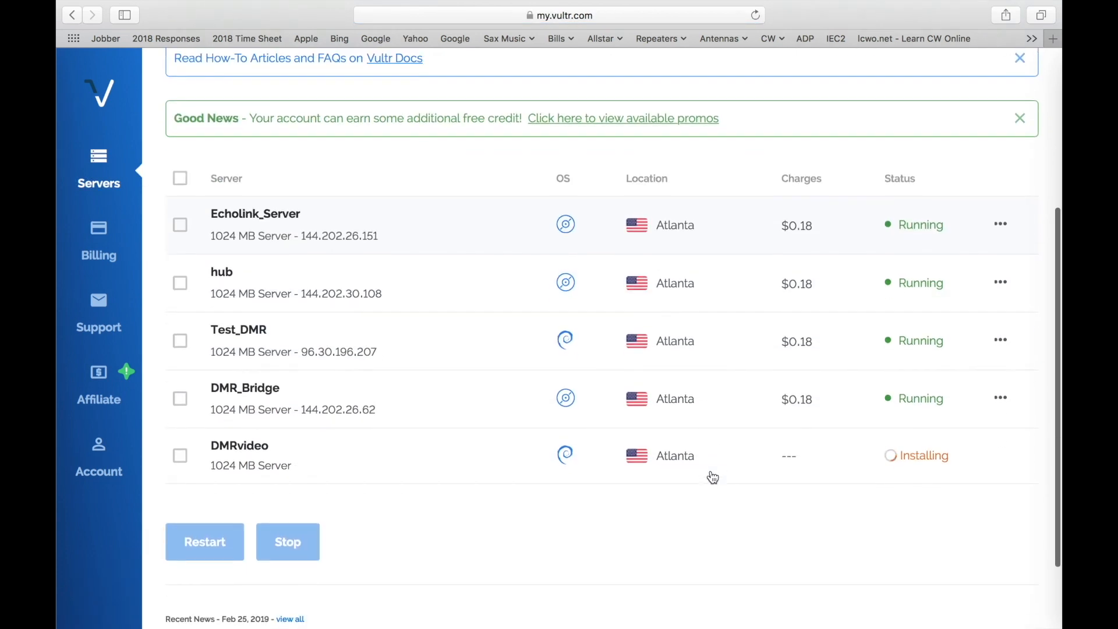
scroll("down", 3)
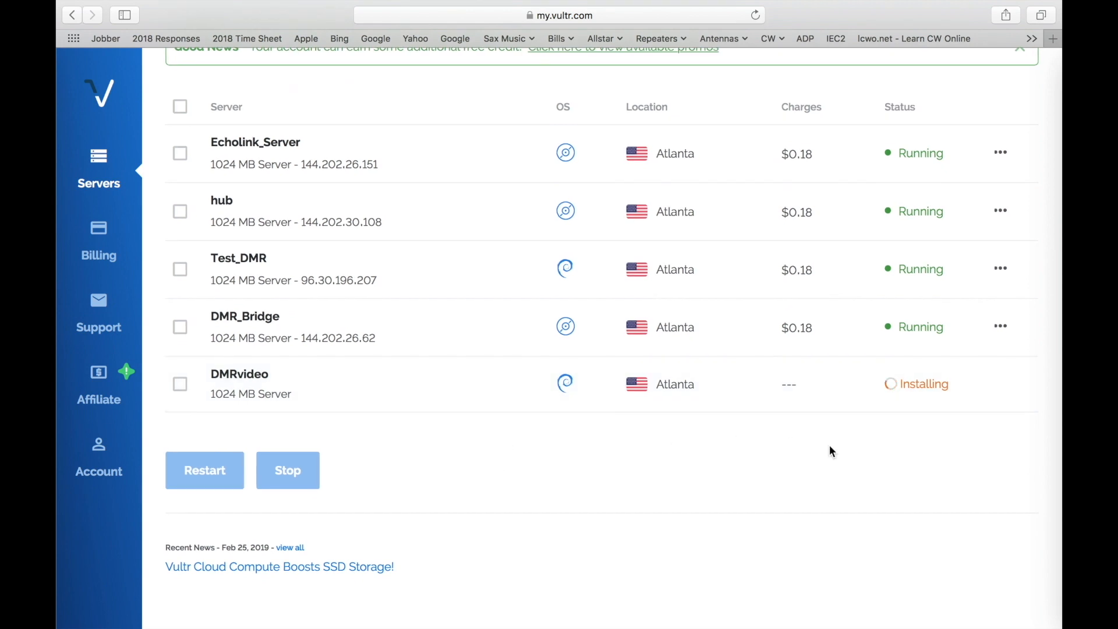
mouse_move(888, 393)
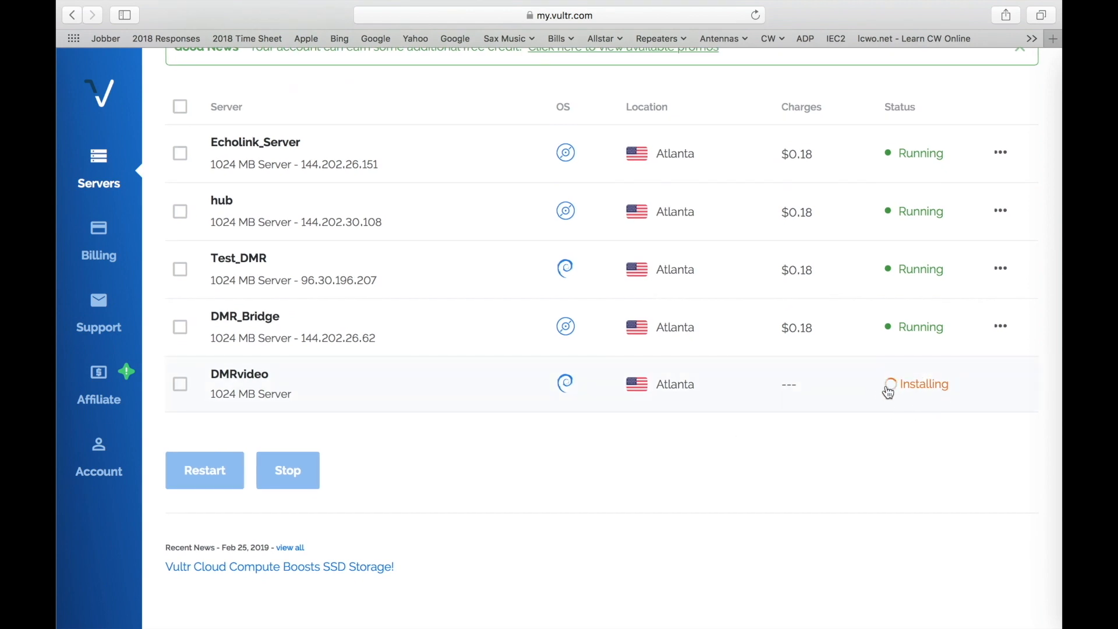
mouse_move(863, 449)
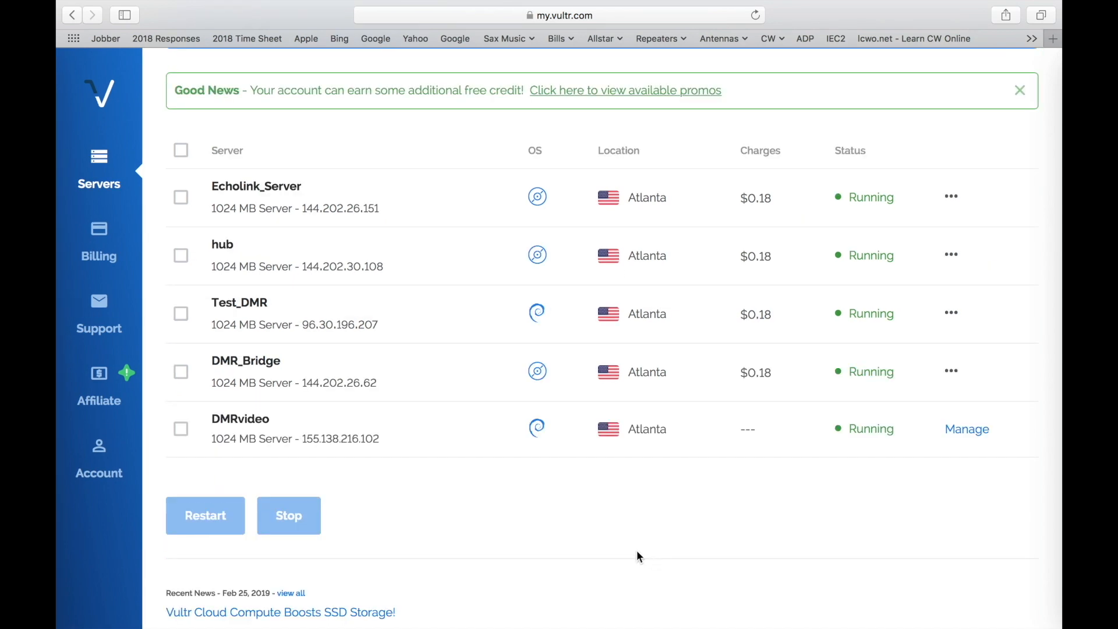
mouse_move(295, 418)
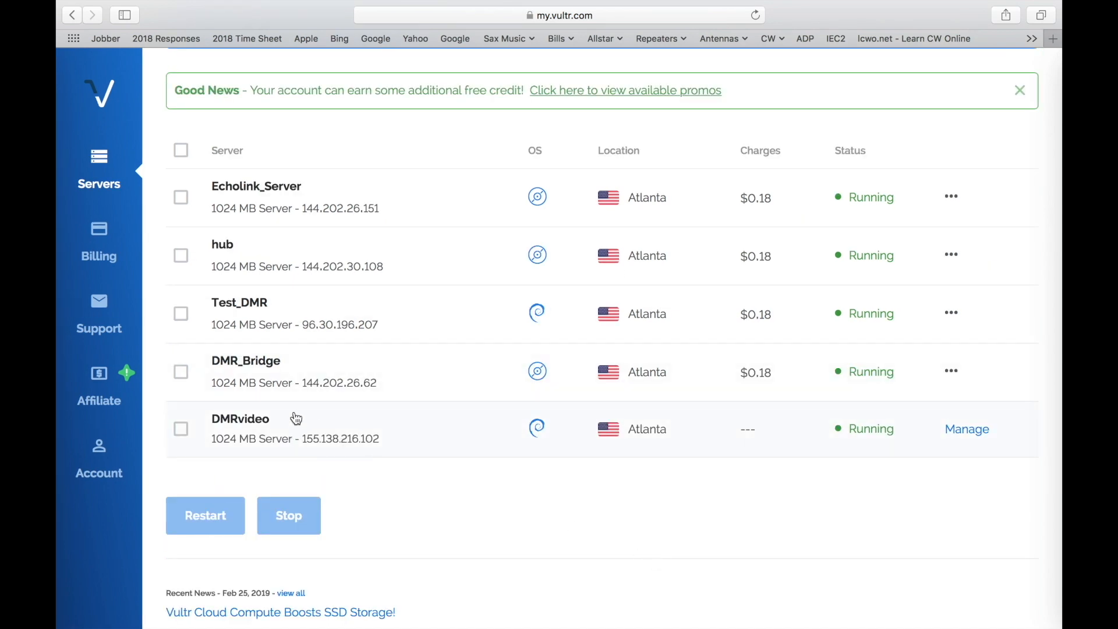
mouse_move(1017, 453)
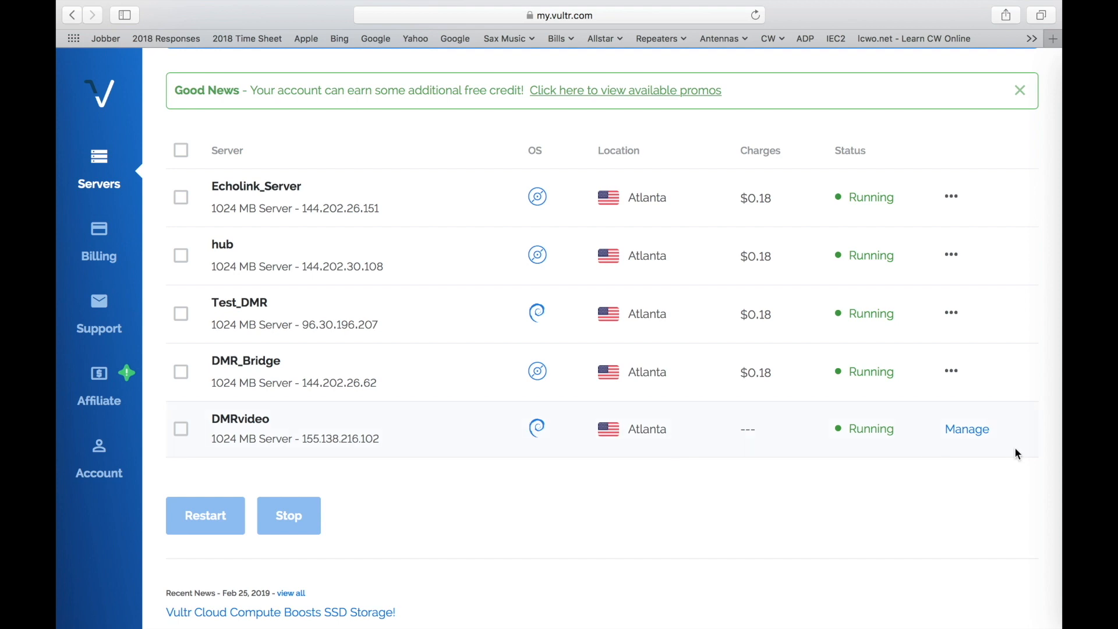
mouse_move(823, 456)
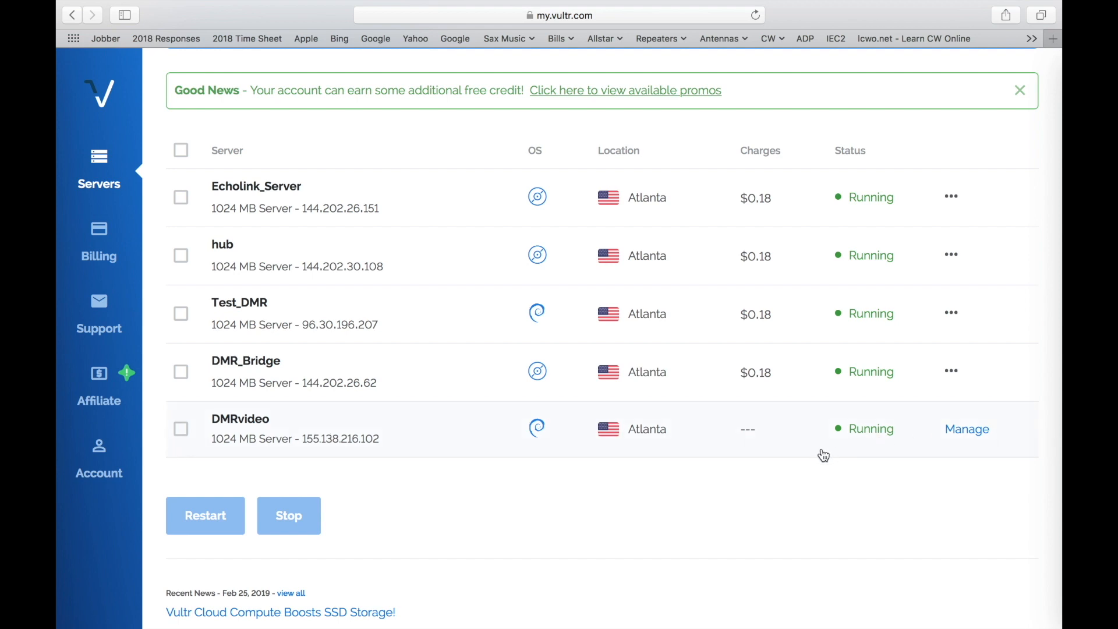
mouse_move(969, 436)
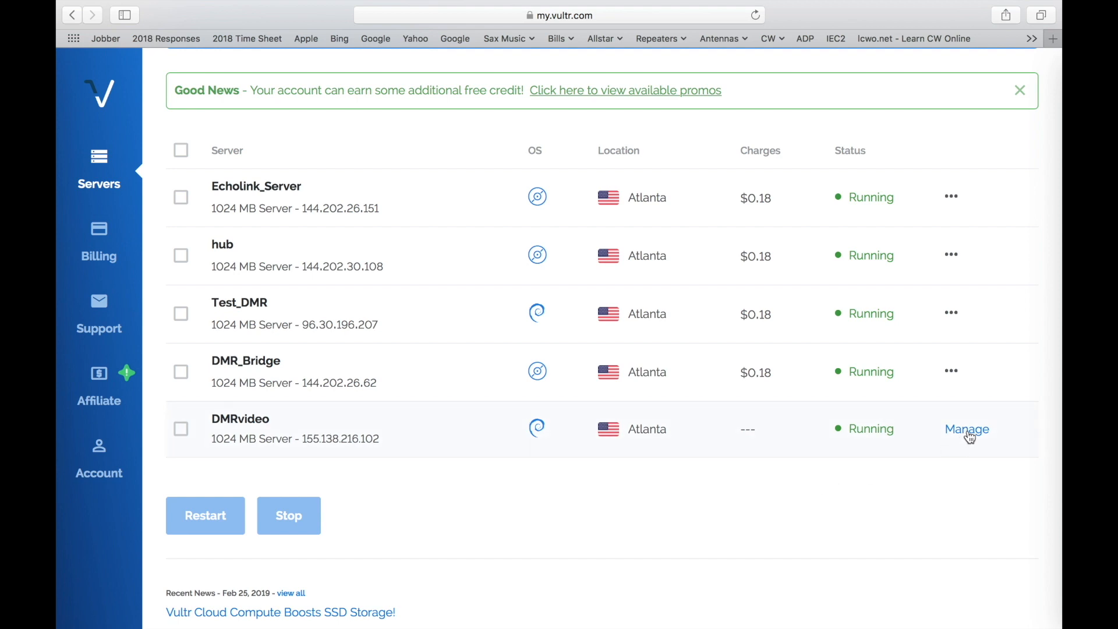
left_click(966, 428)
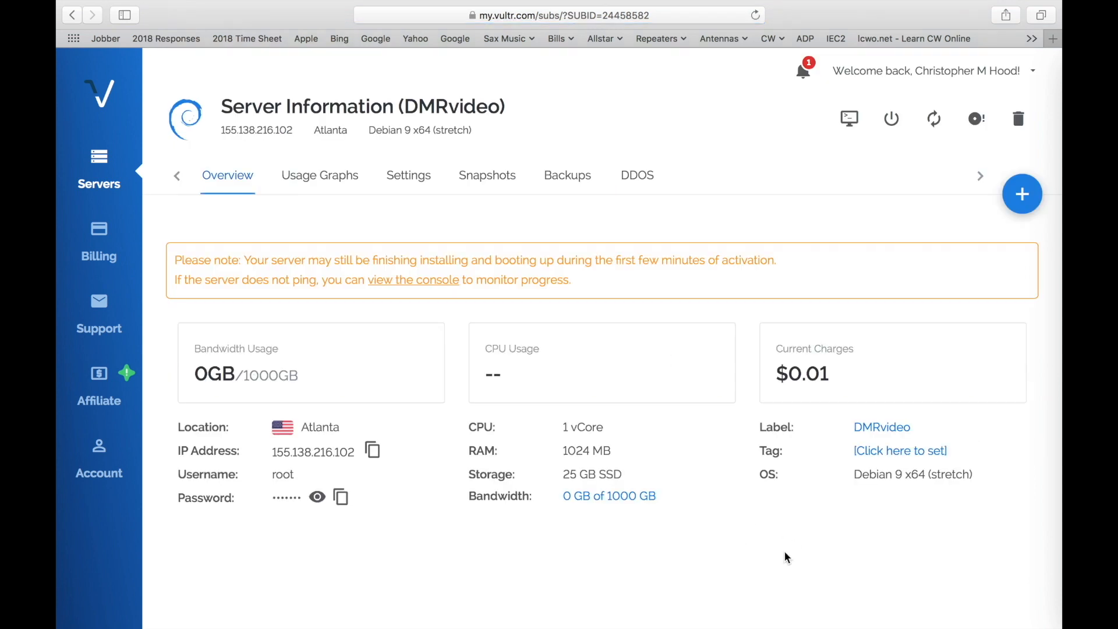
View the DMRvideo web console's Debian login prompt, then return to the server page
left_click(847, 119)
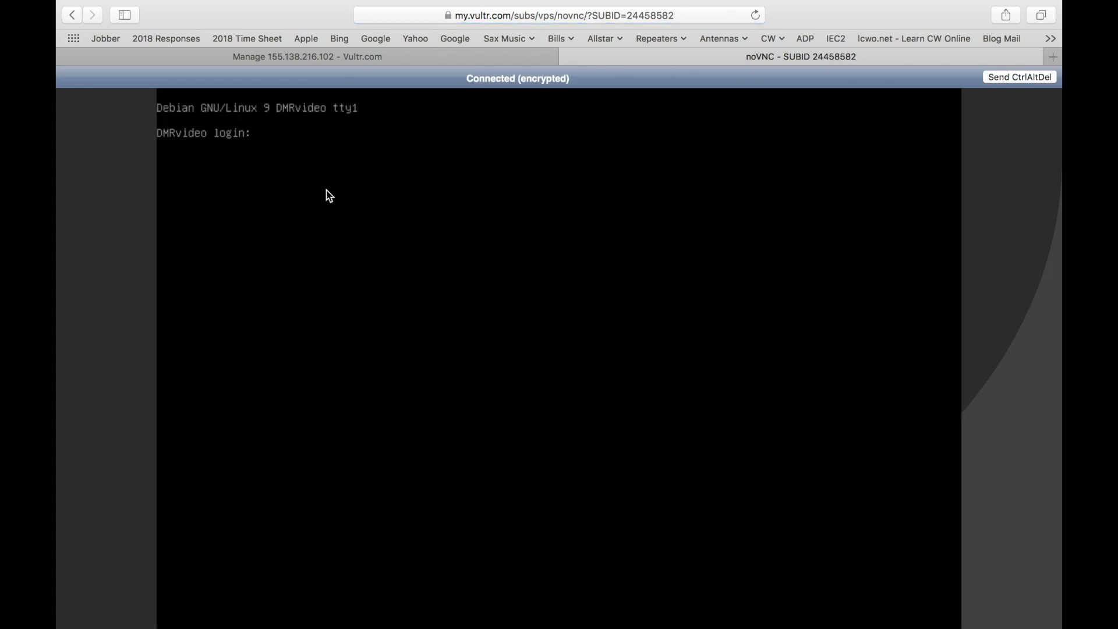
mouse_move(265, 141)
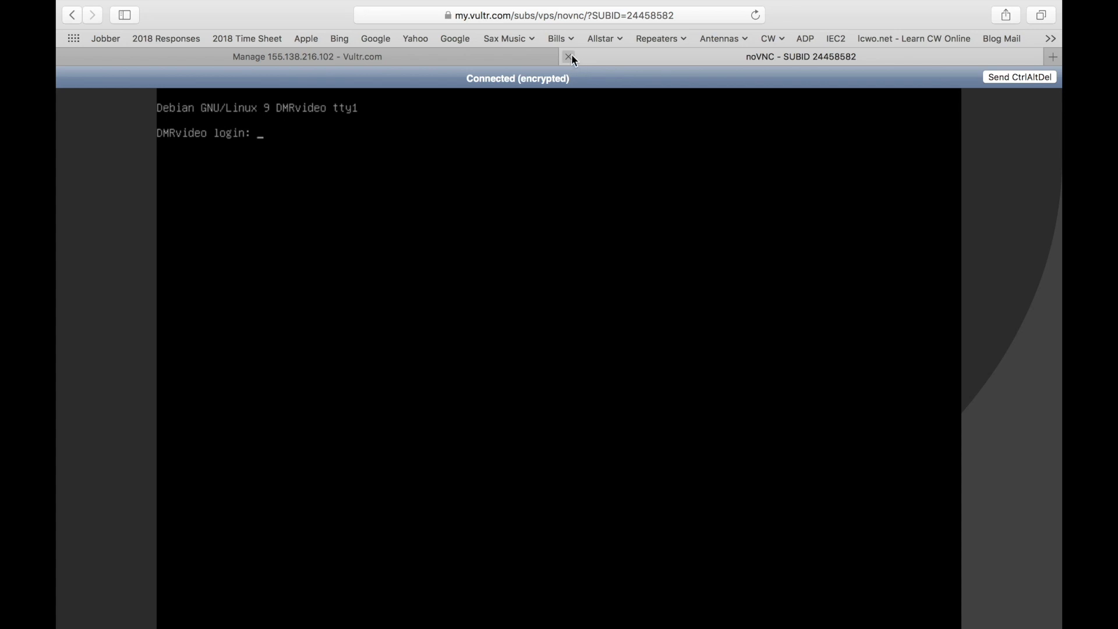
left_click(567, 56)
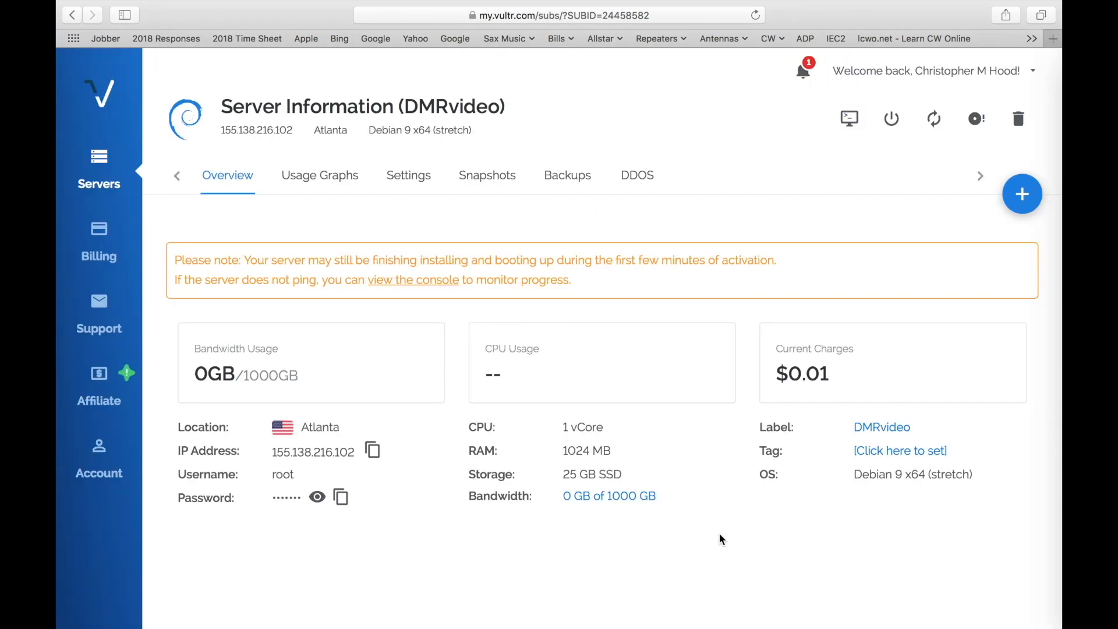
mouse_move(447, 566)
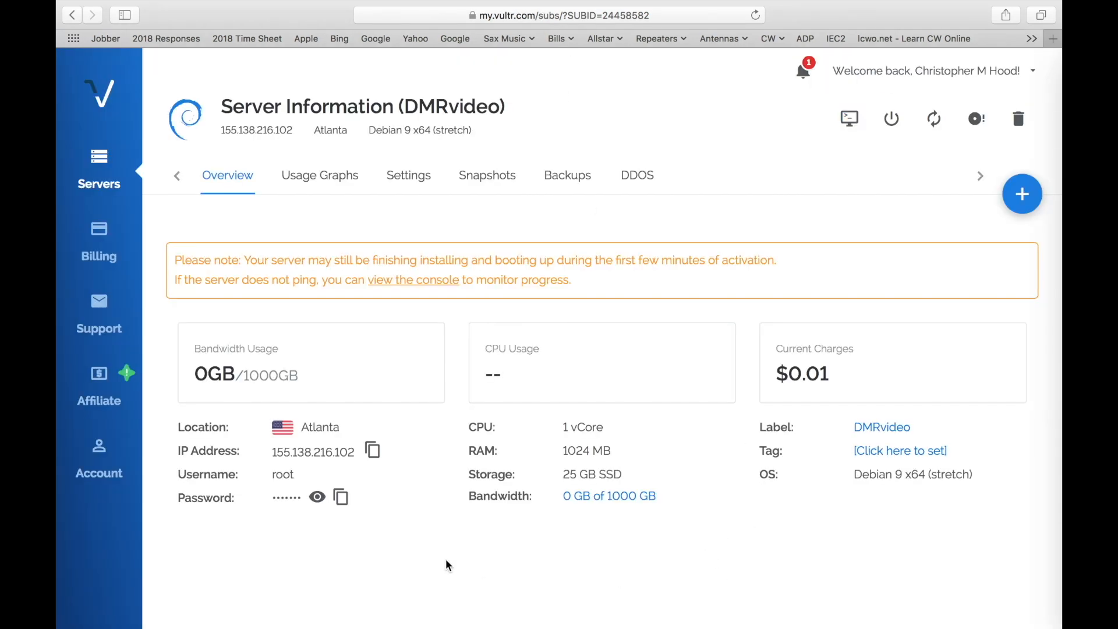
mouse_move(371, 449)
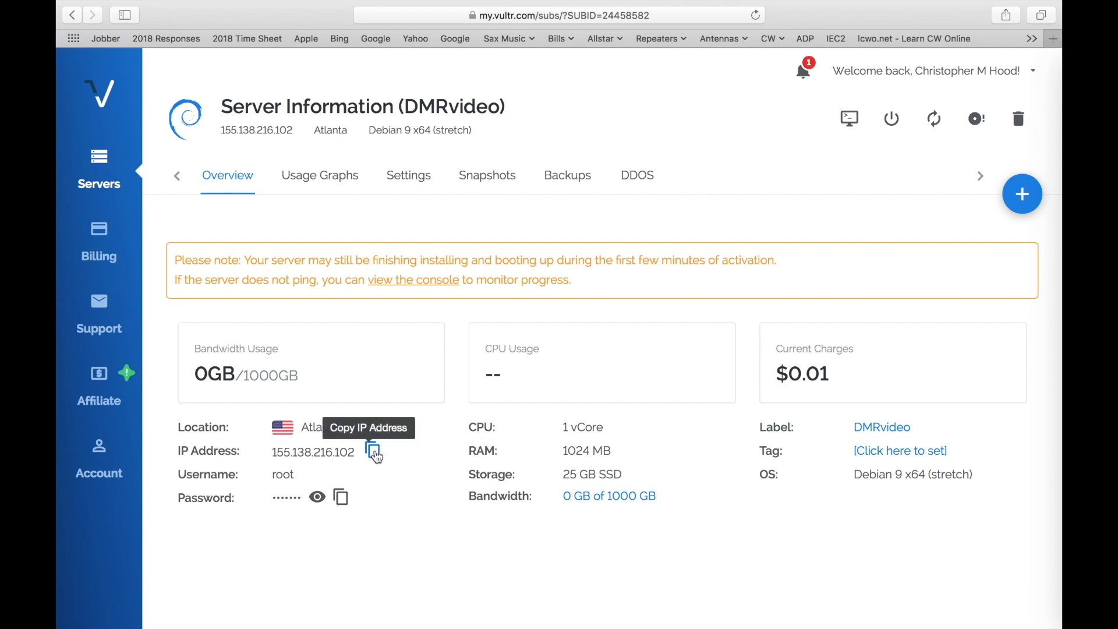
mouse_move(342, 499)
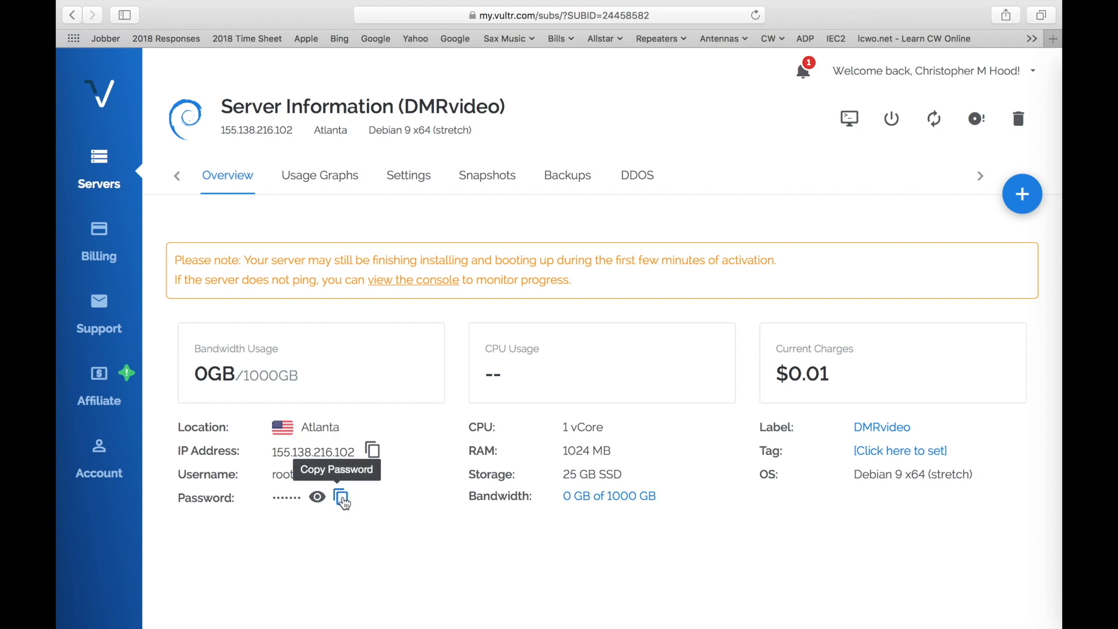
Reveal and hide the root password, then bring up a local macOS Terminal window
left_click(317, 498)
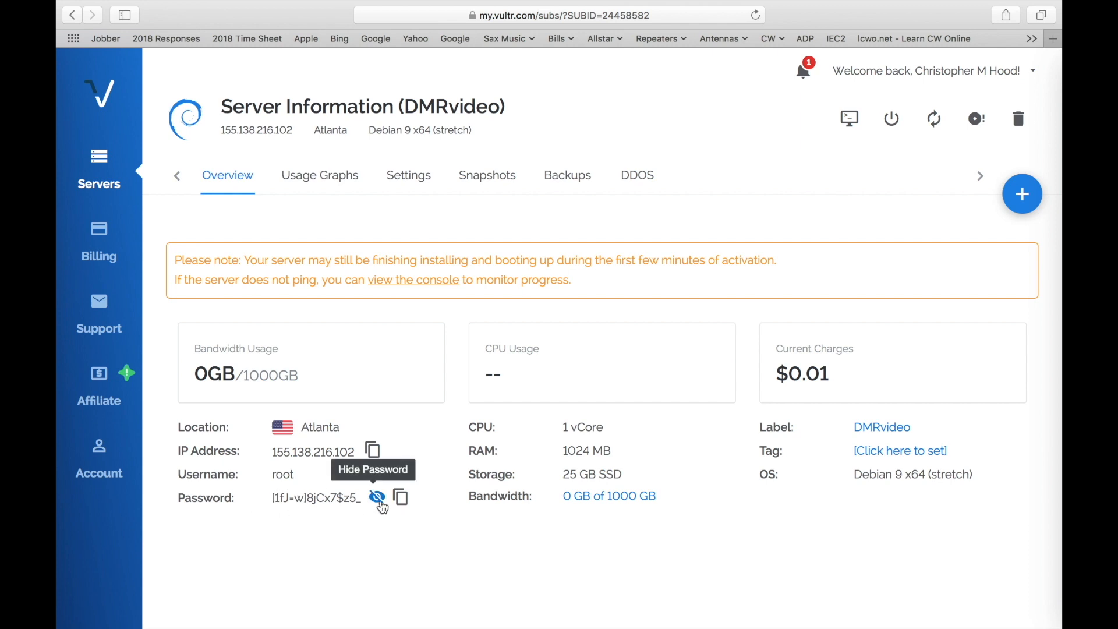
left_click(376, 497)
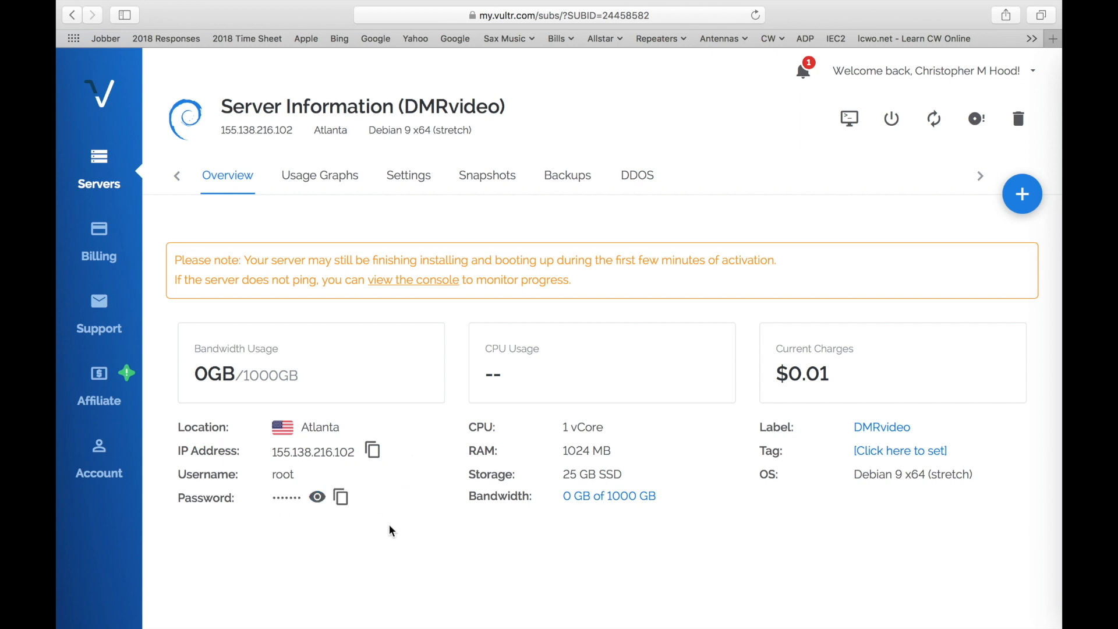
mouse_move(373, 450)
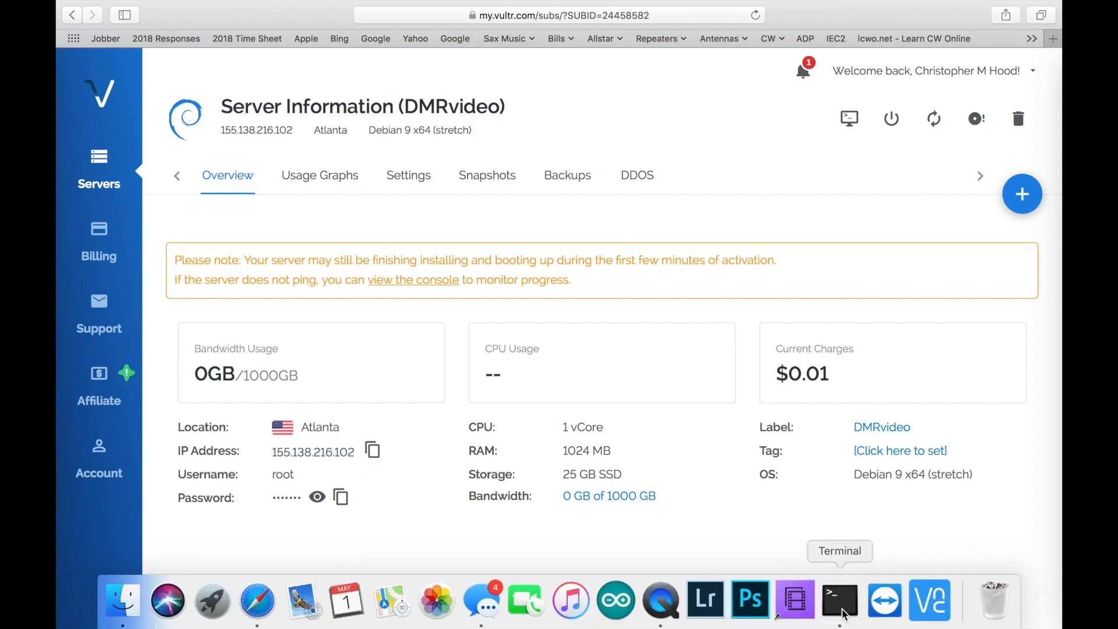
left_click(839, 600)
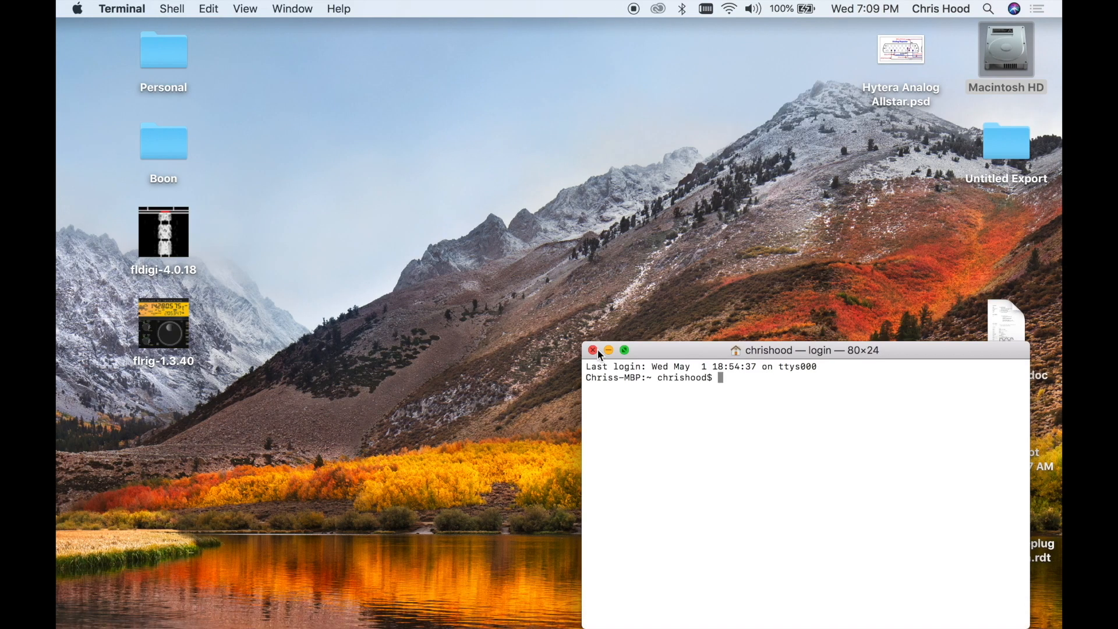
left_click(623, 350)
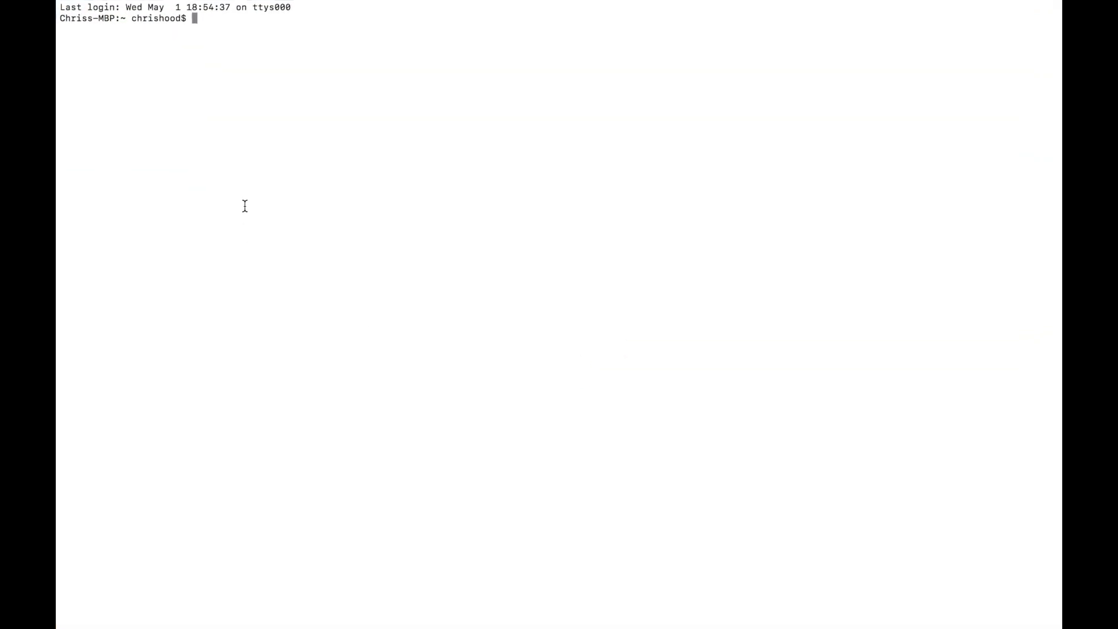
type("ss")
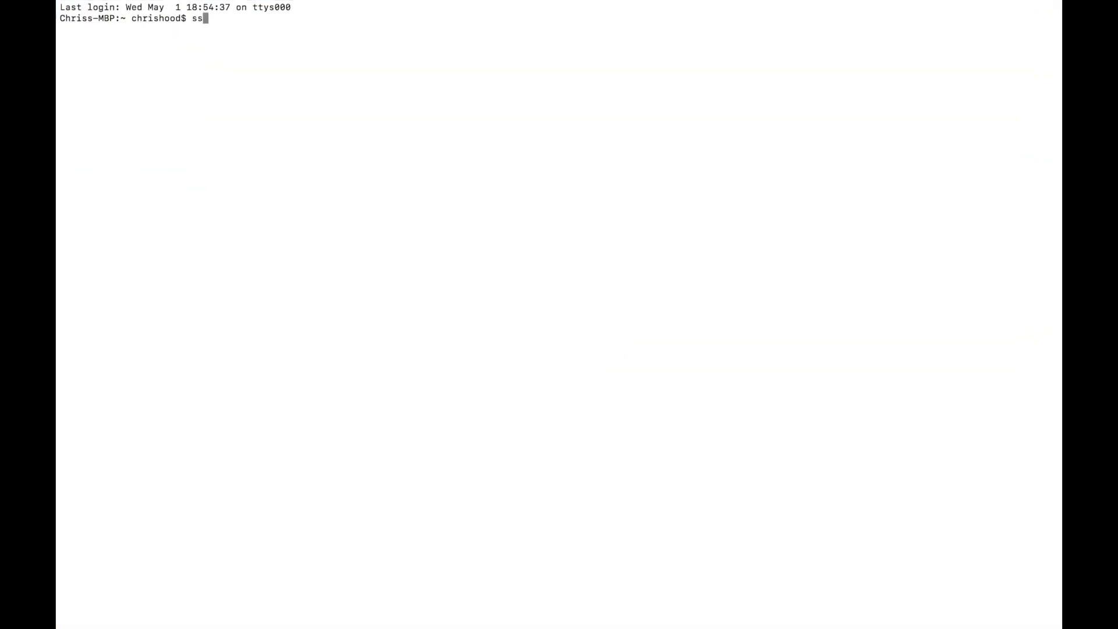
type("h roo")
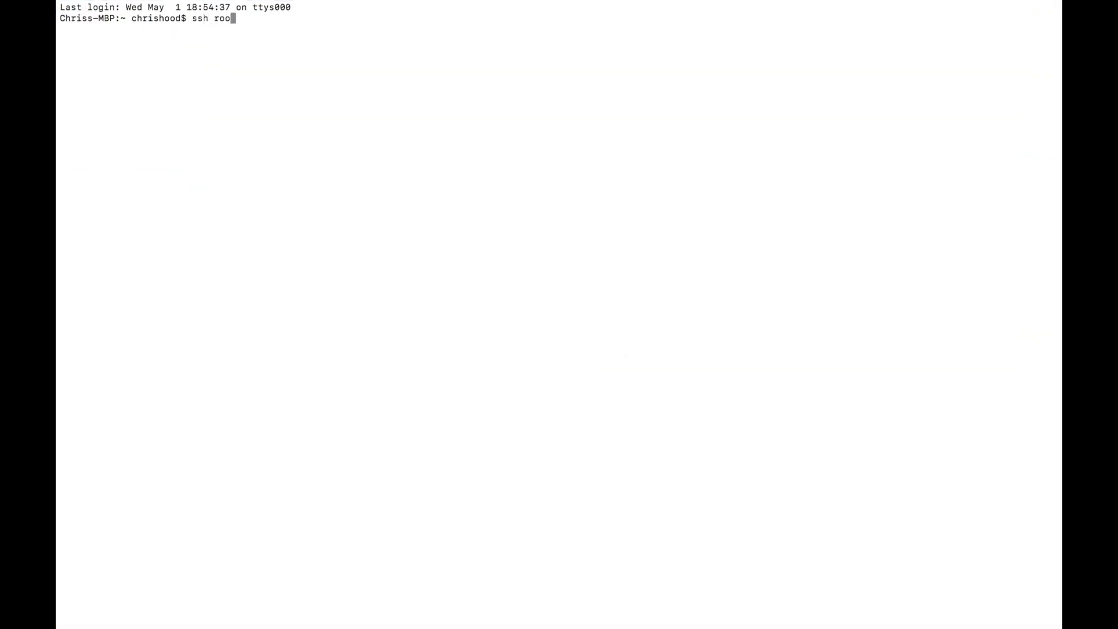
right_click(245, 18)
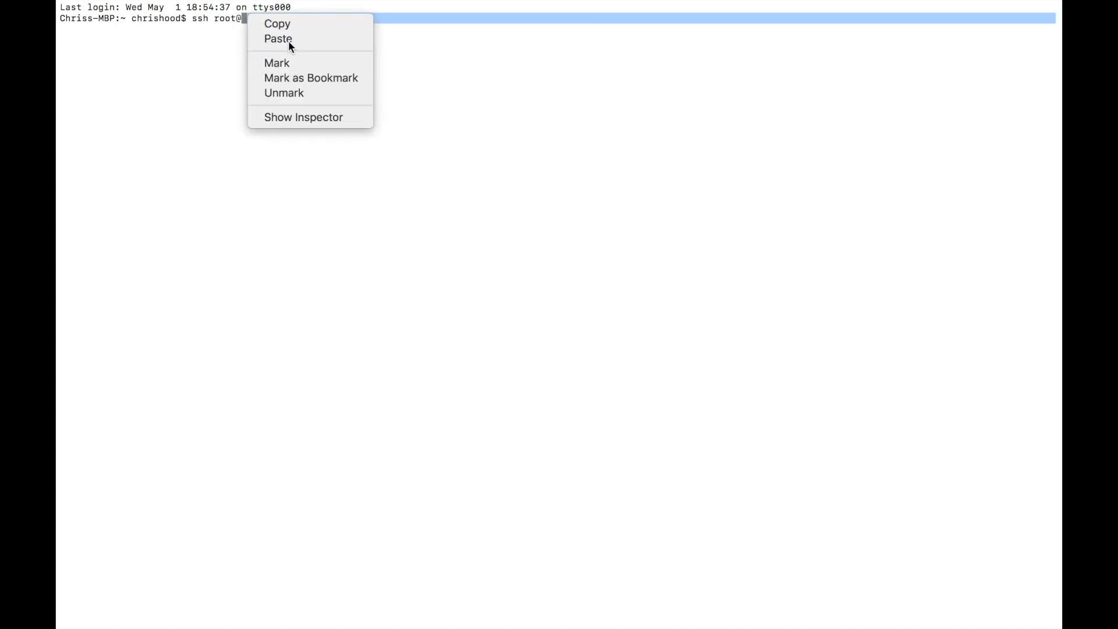
left_click(278, 39)
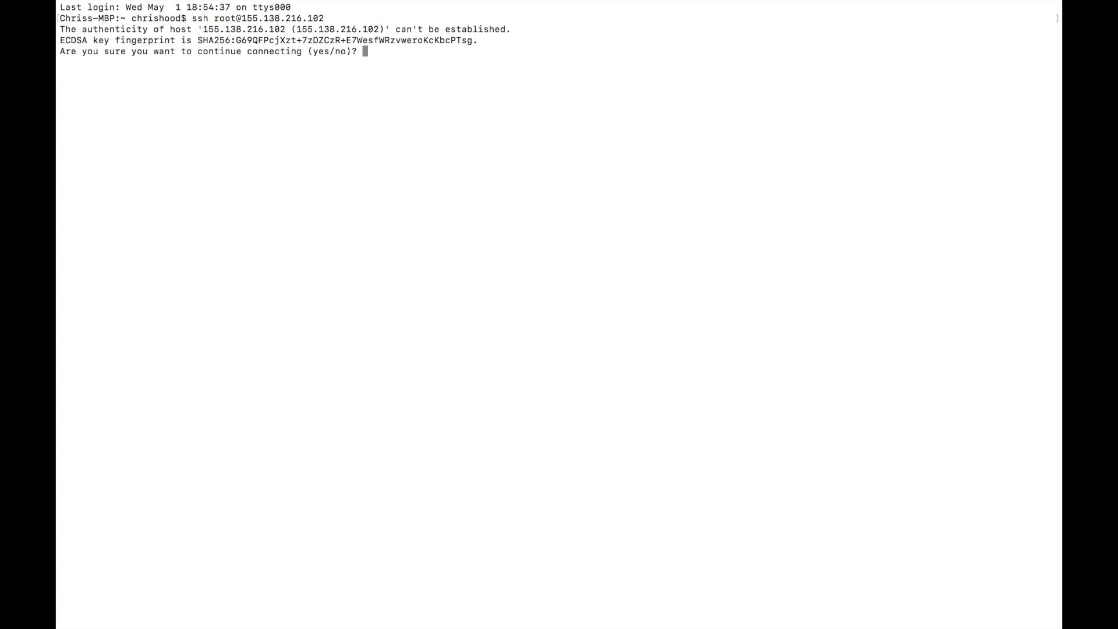
type("yes")
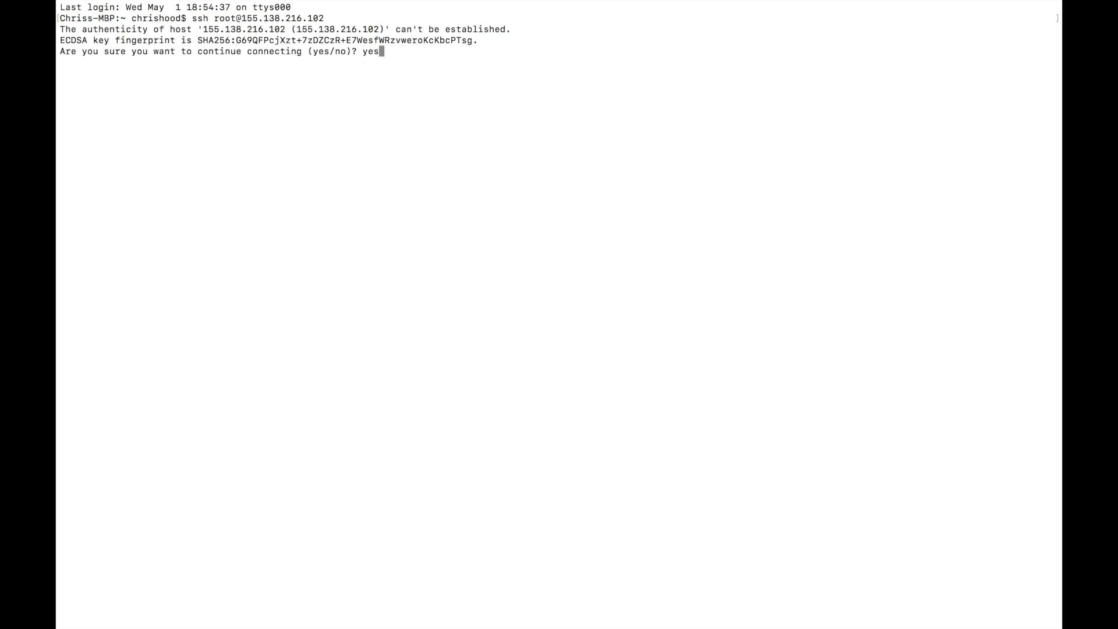
key("Return")
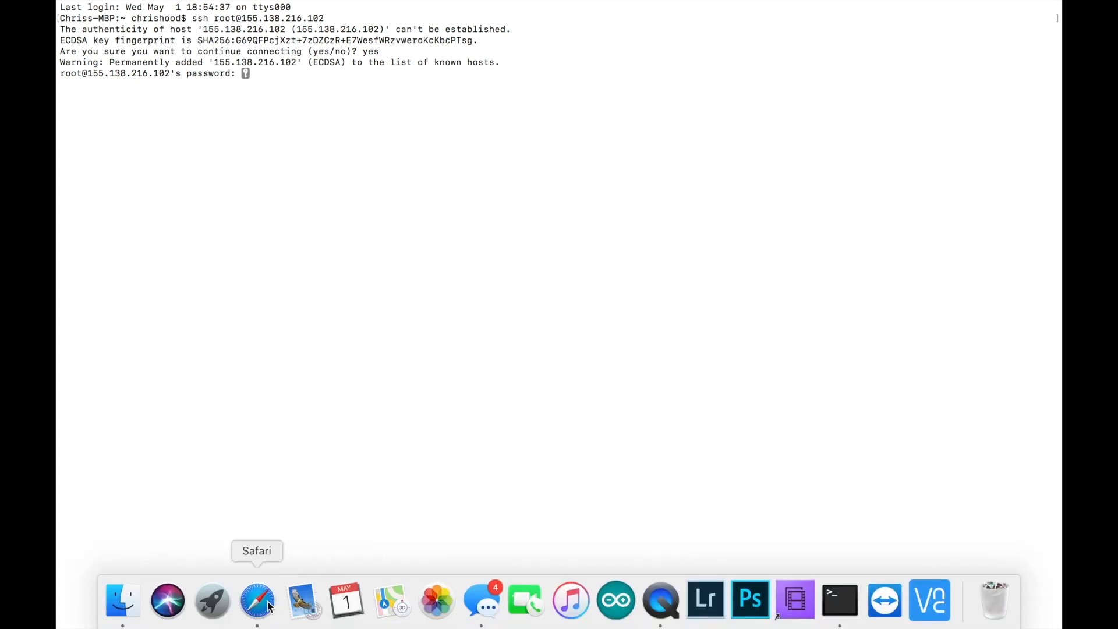
Copy the root password from Safari and paste it to log in as root on DMRvideo
left_click(256, 600)
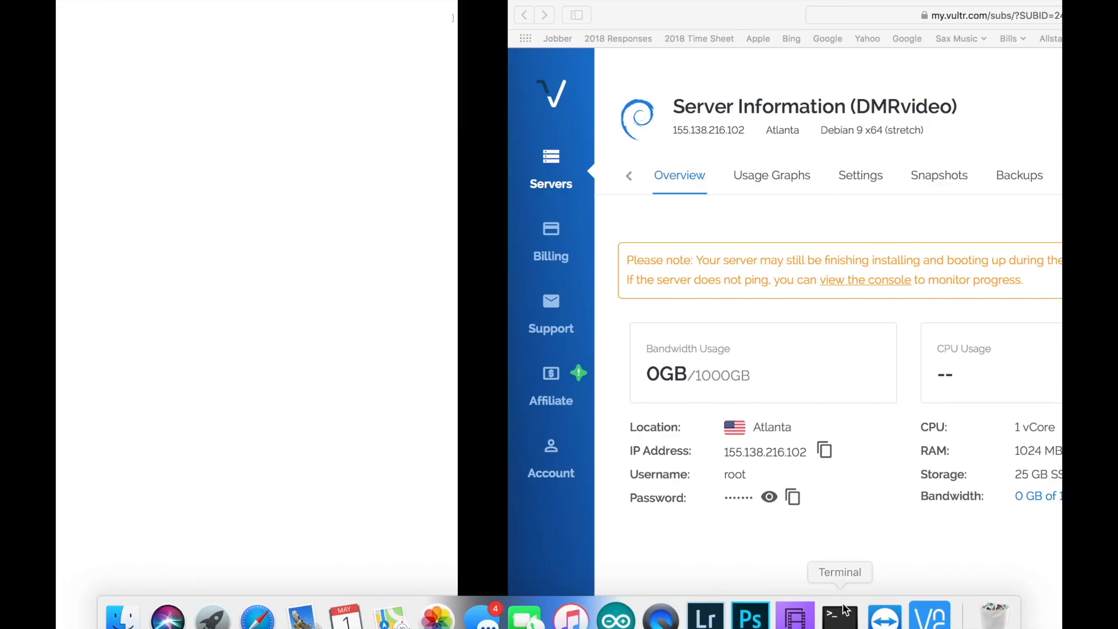
left_click(840, 615)
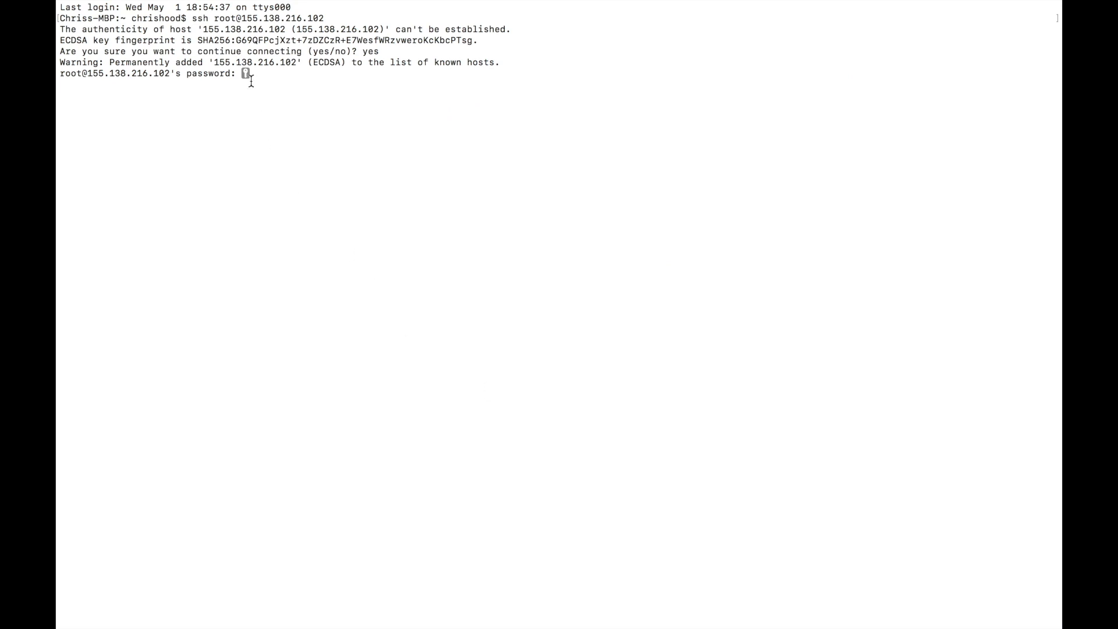
right_click(247, 74)
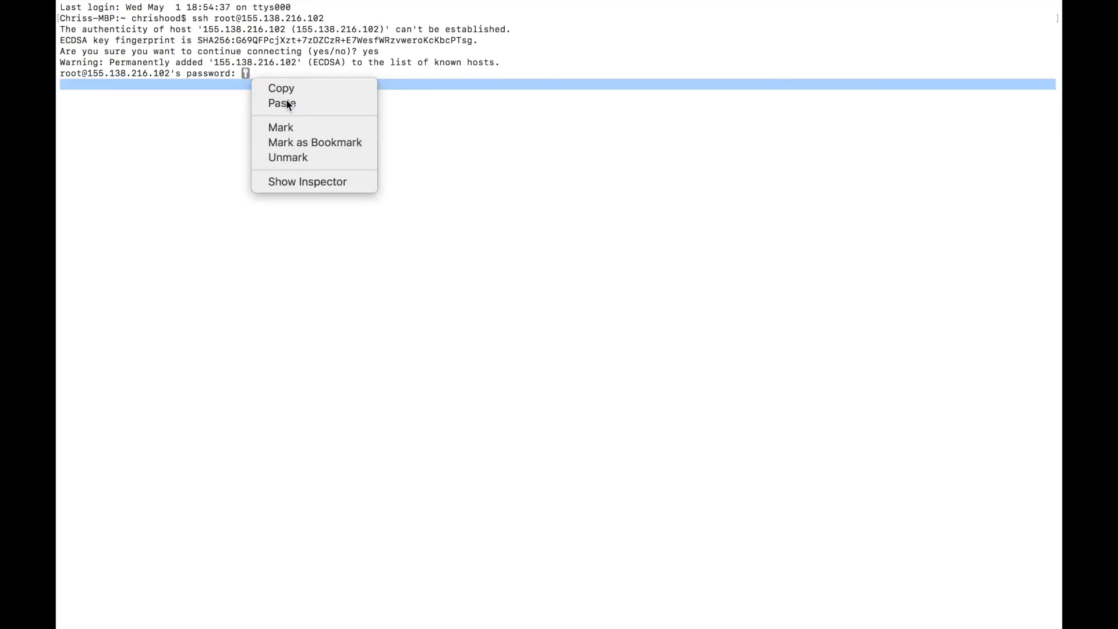
left_click(281, 104)
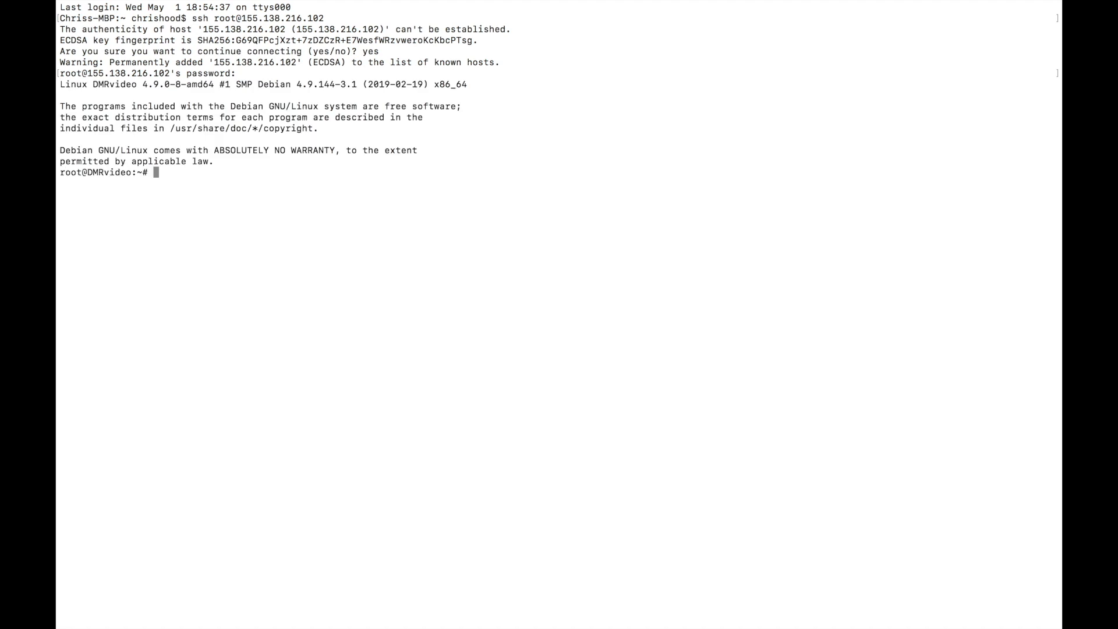